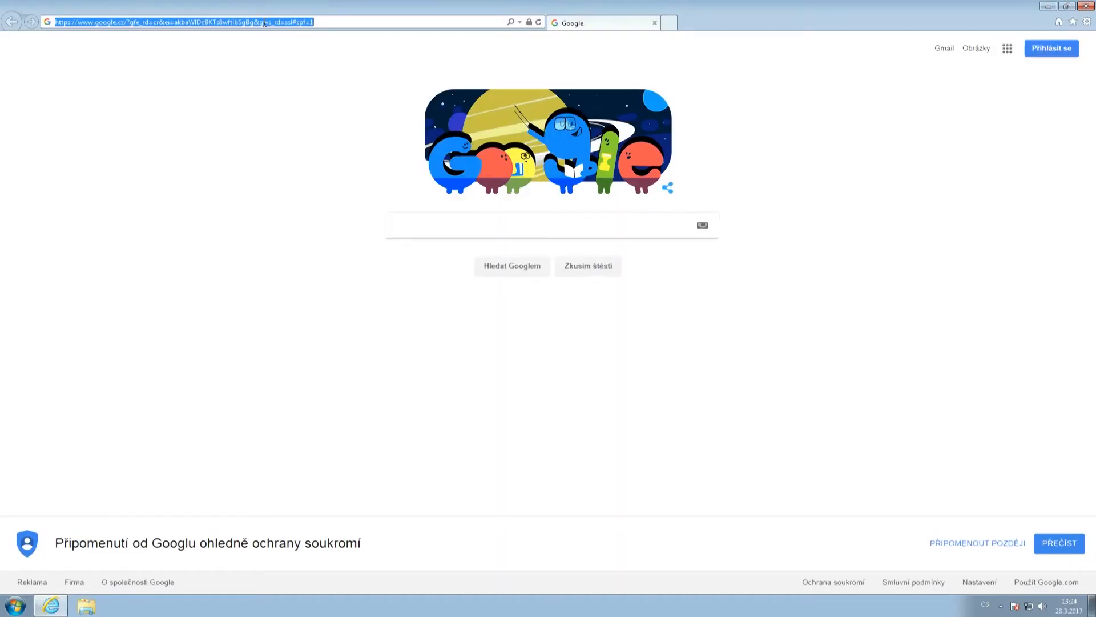
Step: Load the SIS home page at is.cuni.cz/studium/ in Internet Explorer
{"action": "type", "text": "is.cuni.cz/"}
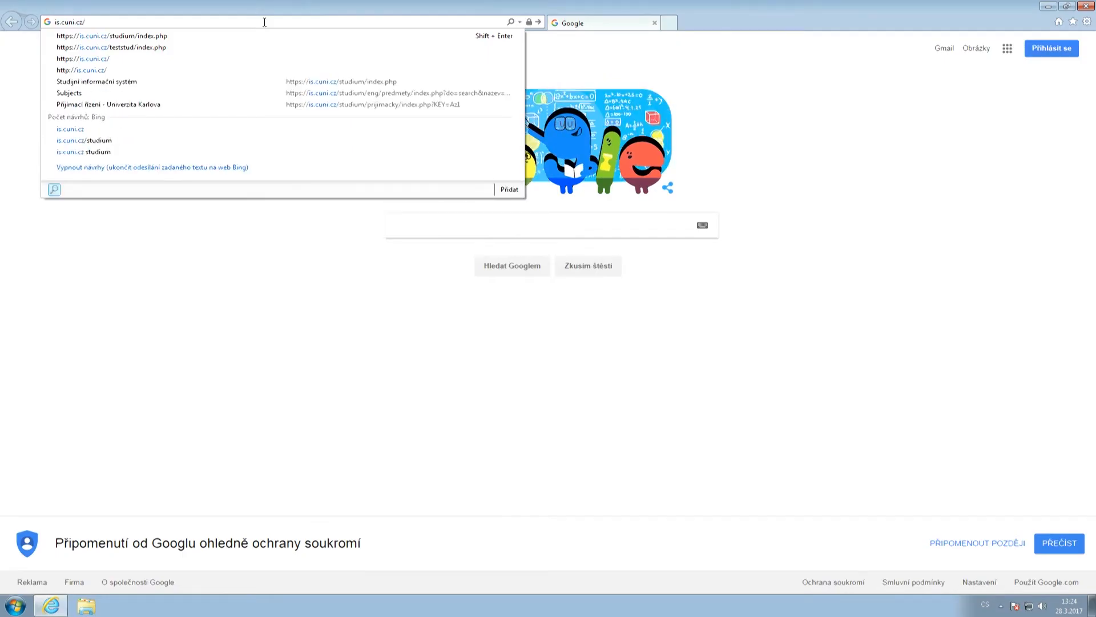
{"action": "type", "text": "studium/index.php"}
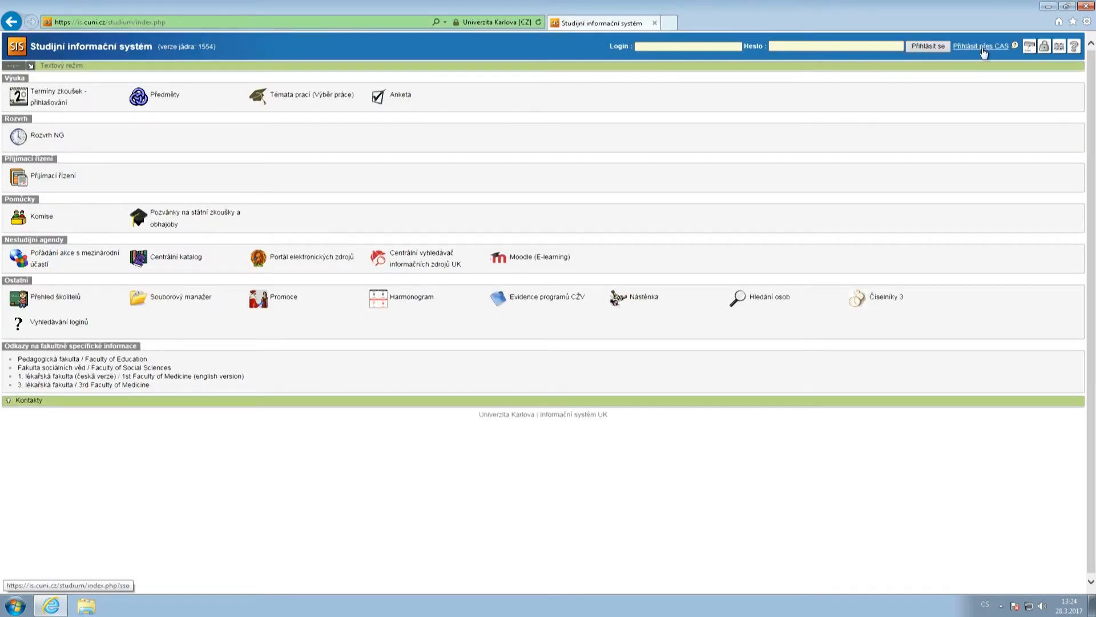
Step: Switch SIS to English and enter the Subjects course search for 2016/2017
{"action": "left_click", "coordinate": [1063, 45]}
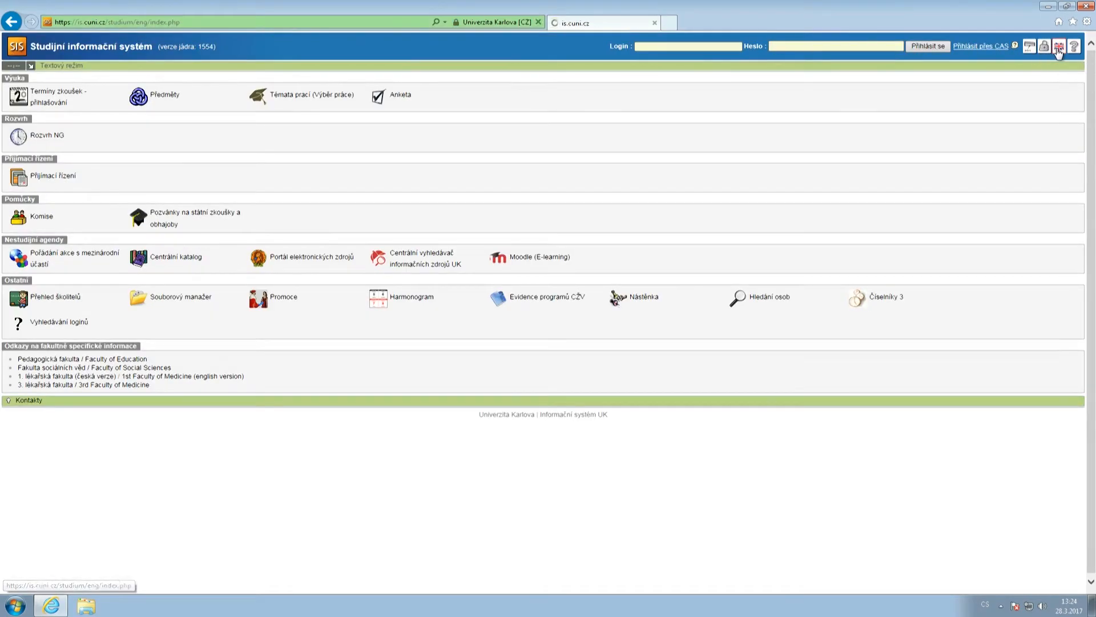
{"action": "left_click", "coordinate": [1057, 46]}
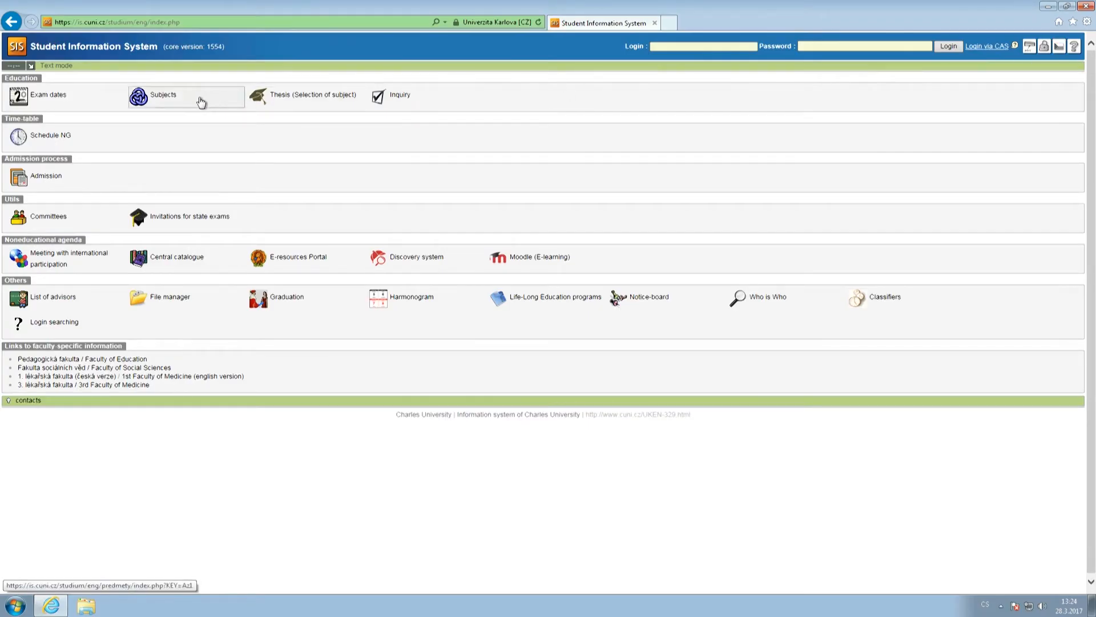
{"action": "left_click", "coordinate": [163, 95]}
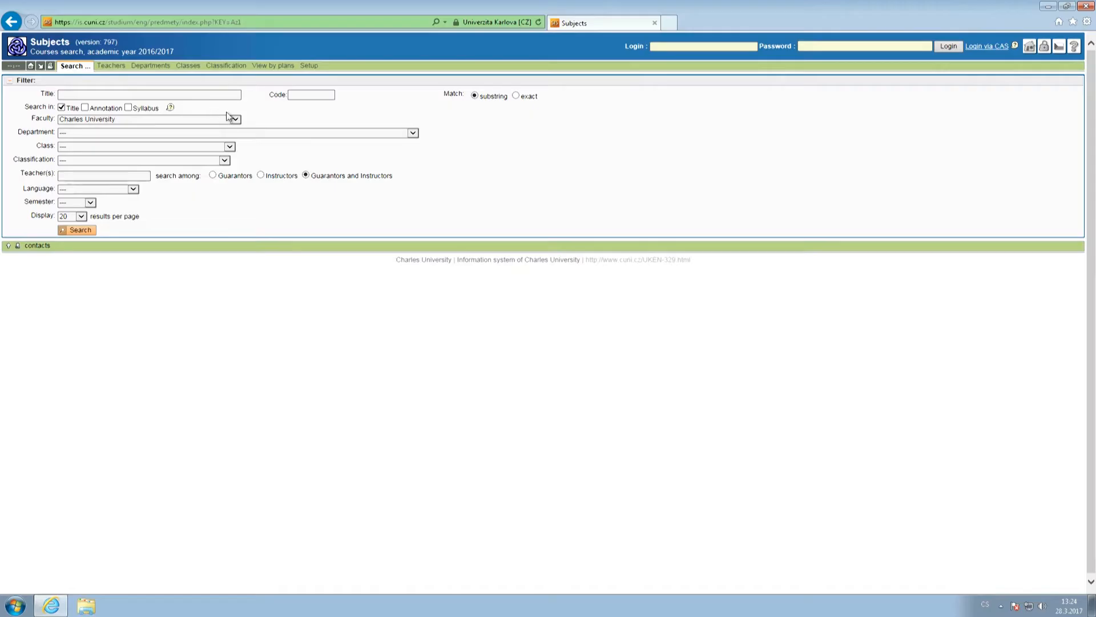
Step: Set the Faculty filter to Faculty of Arts and move into the Title field
{"action": "left_click", "coordinate": [234, 119]}
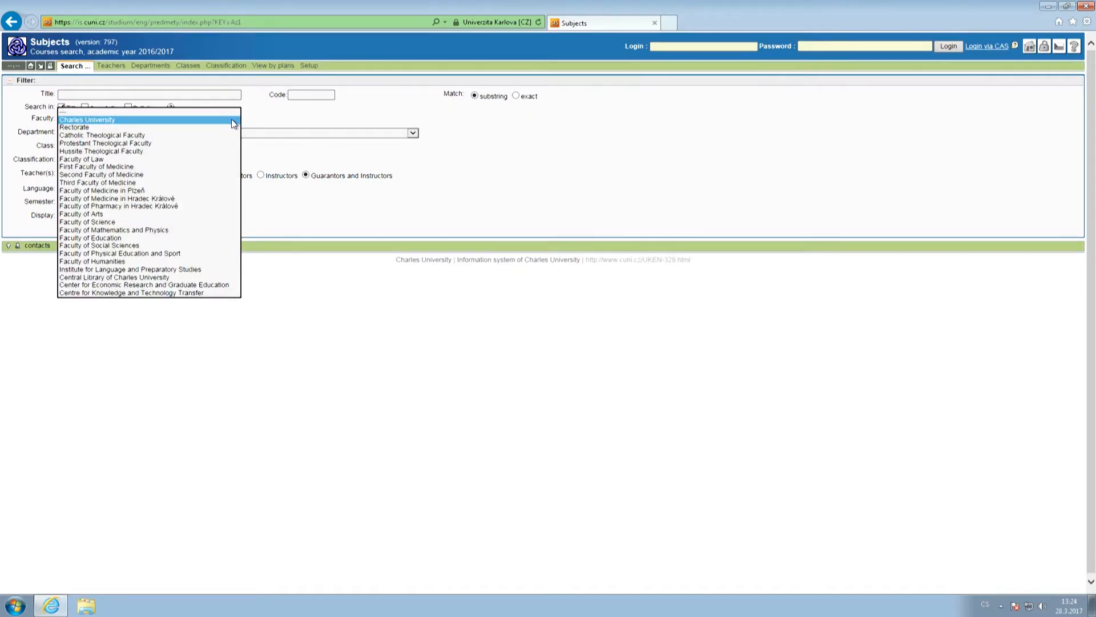
{"action": "mouse_move", "coordinate": [160, 214]}
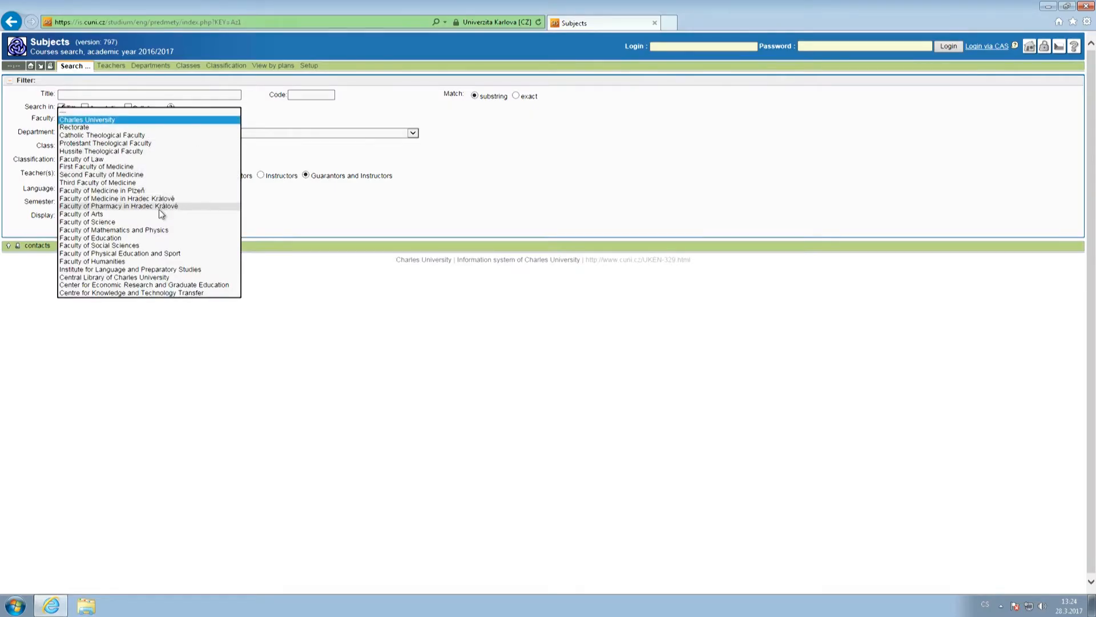
{"action": "left_click", "coordinate": [80, 214]}
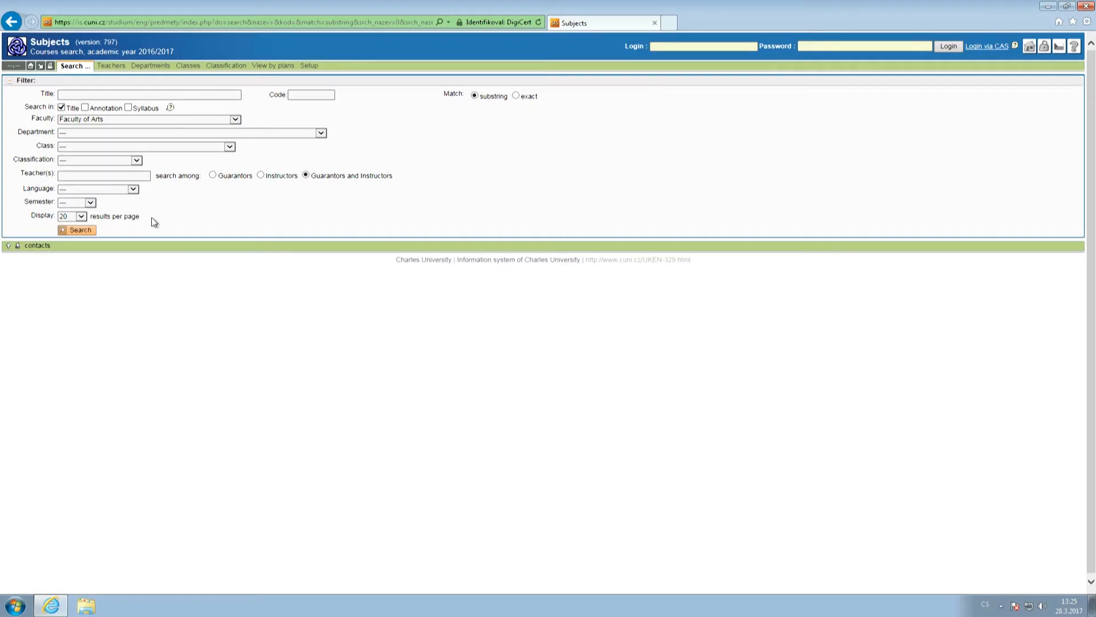
{"action": "left_click", "coordinate": [150, 95]}
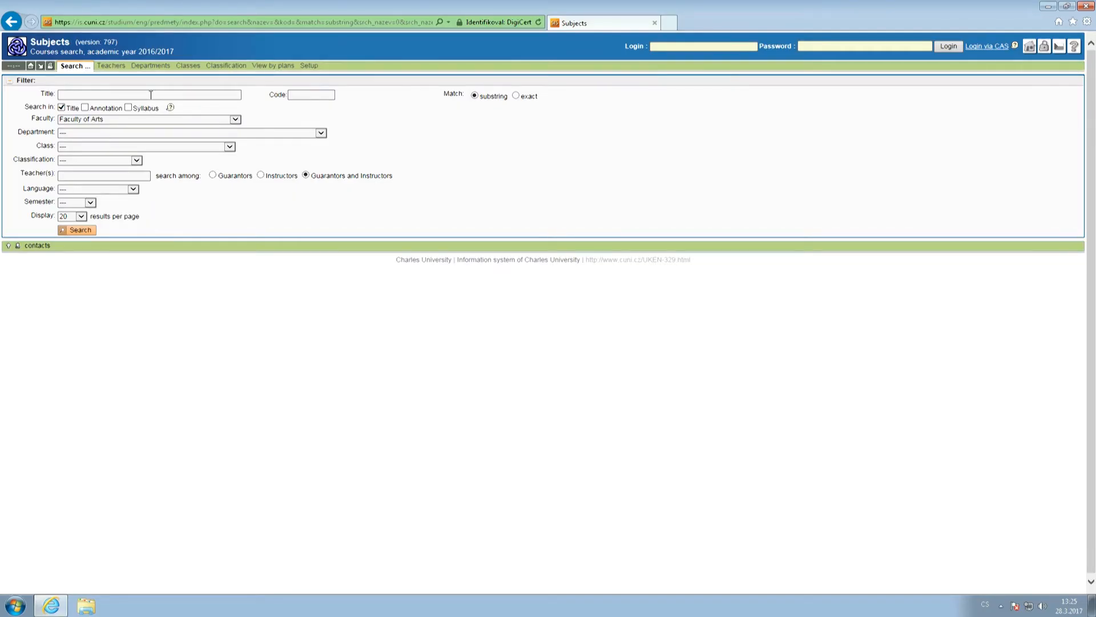
Step: Search by title 'czech for beginners', returning four Faculty of Arts courses
{"action": "type", "text": "czech for"}
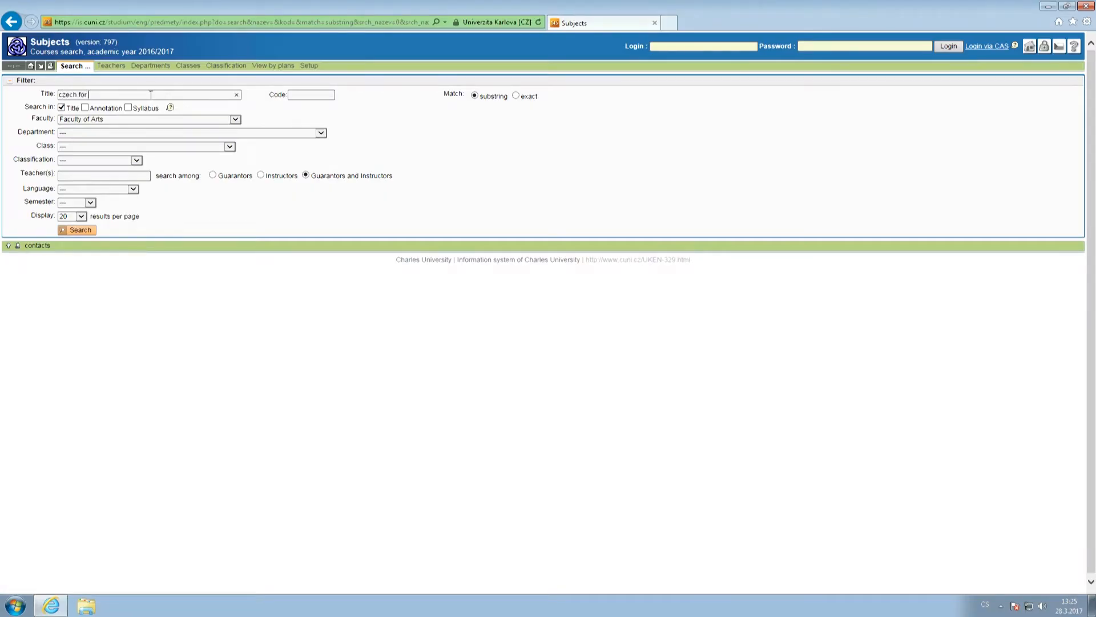
{"action": "type", "text": "beginners"}
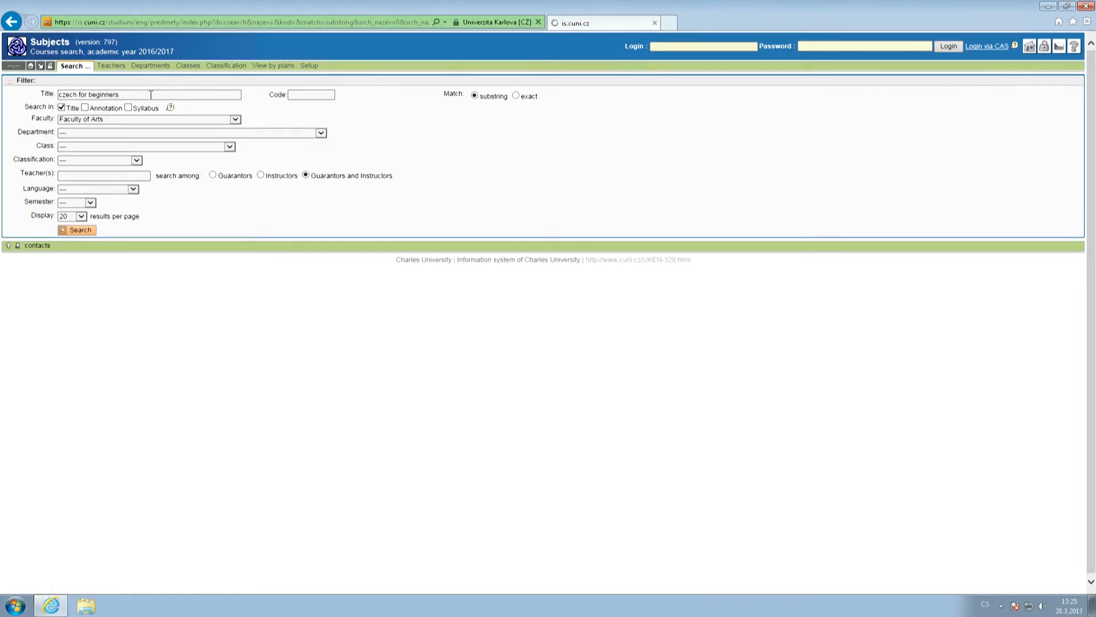
{"action": "left_click", "coordinate": [77, 230]}
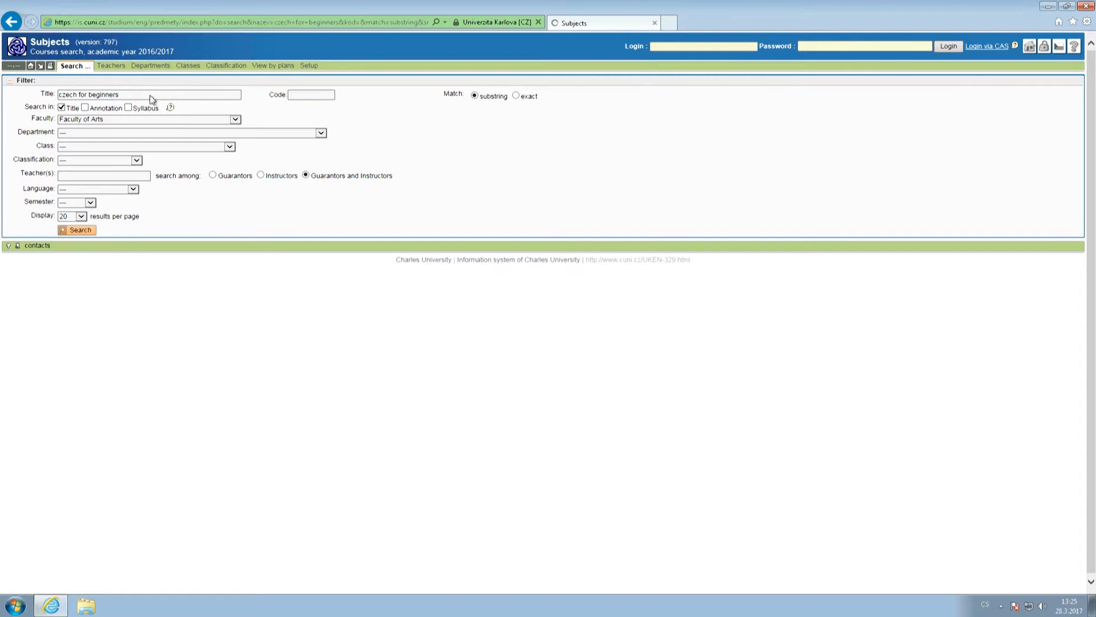
{"action": "left_click", "coordinate": [77, 229]}
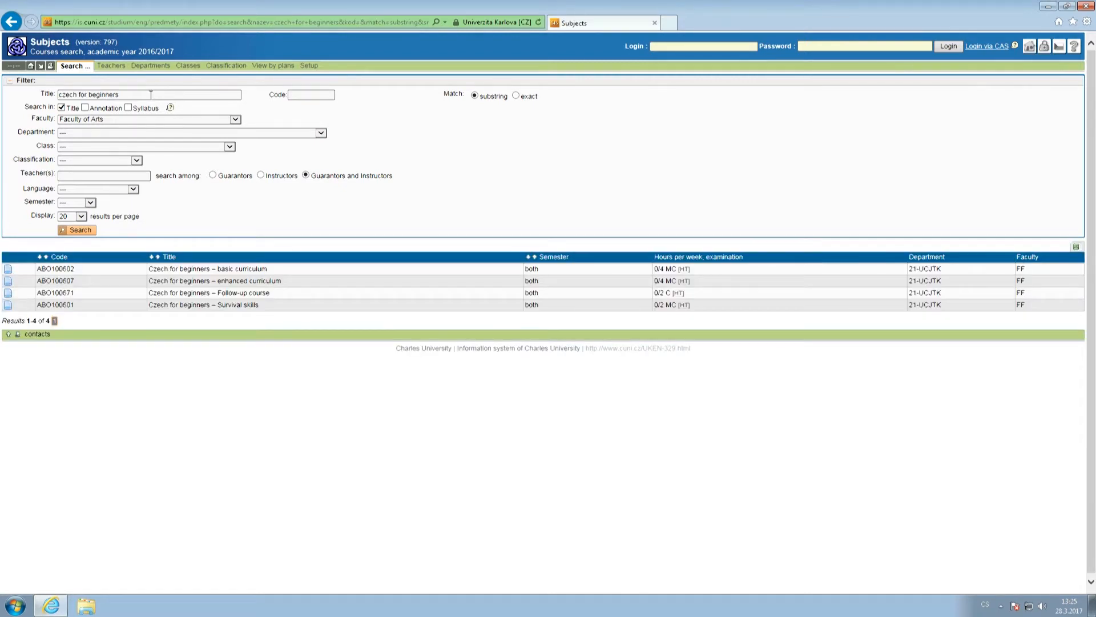
{"action": "mouse_move", "coordinate": [110, 272]}
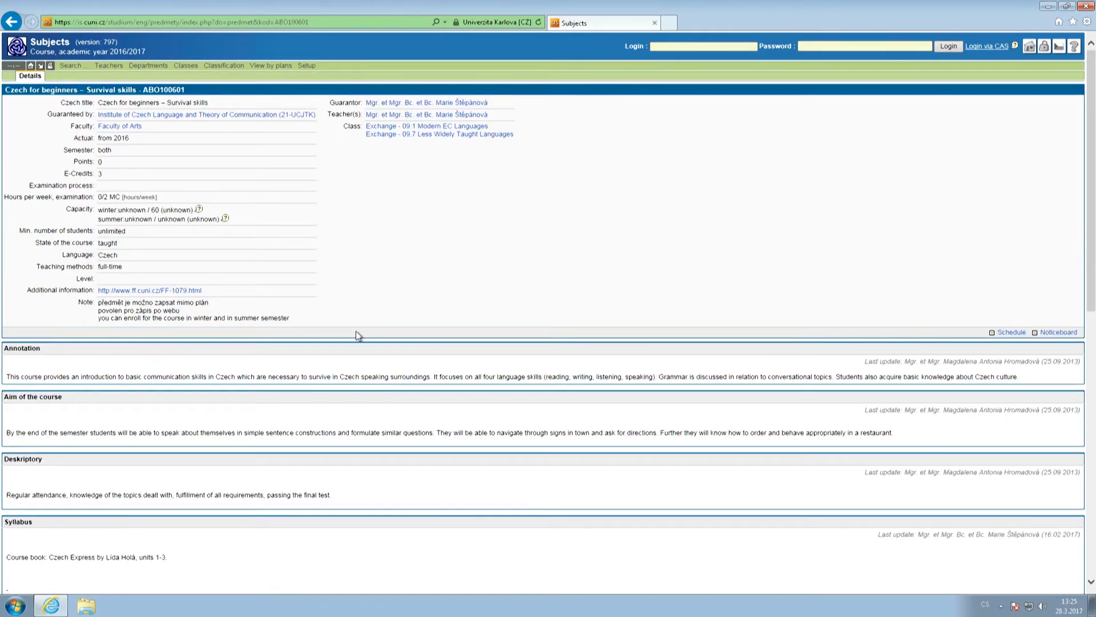
Step: Read the Survival skills (ABO100601) details and timetable, then return to the blank search form
{"action": "scroll", "scroll_direction": "down", "scroll_amount": 3}
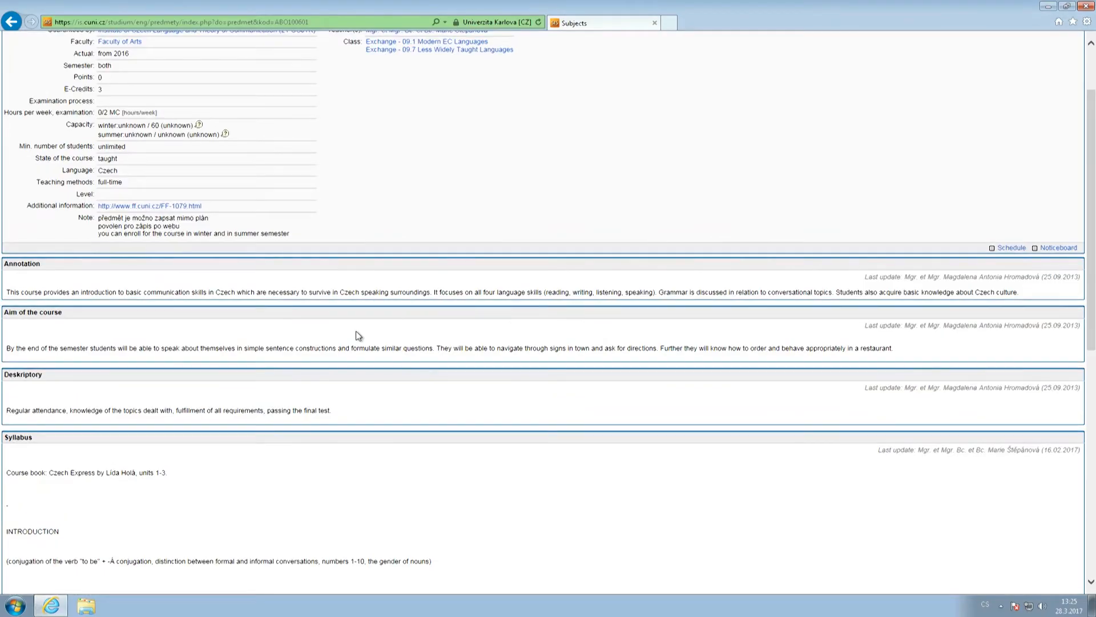
{"action": "scroll", "scroll_direction": "down", "scroll_amount": 3}
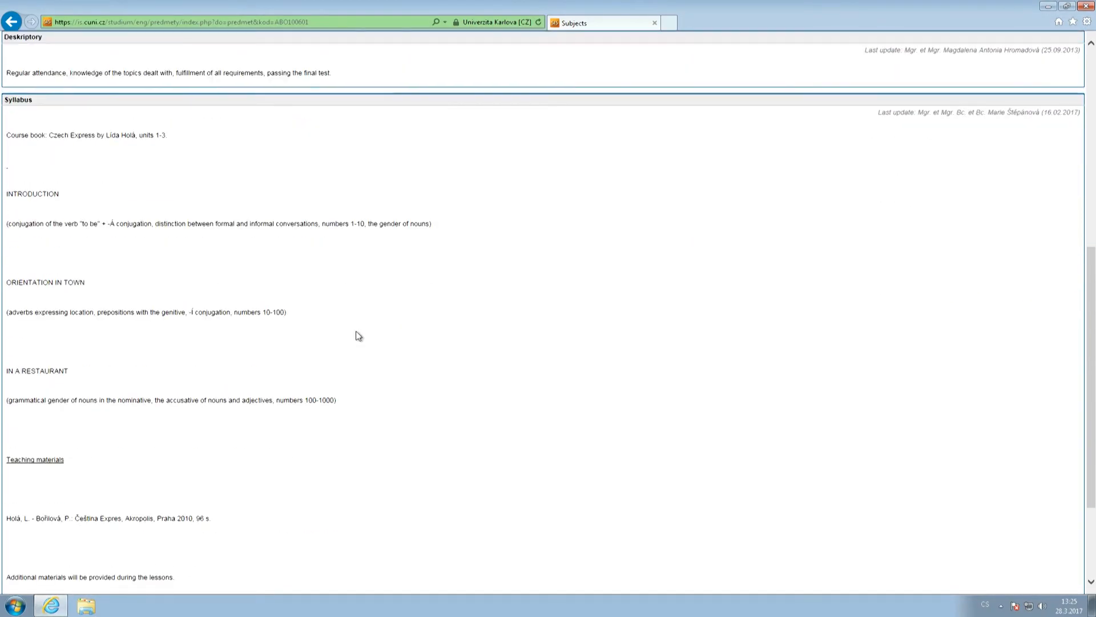
{"action": "scroll", "scroll_direction": "up", "scroll_amount": 3}
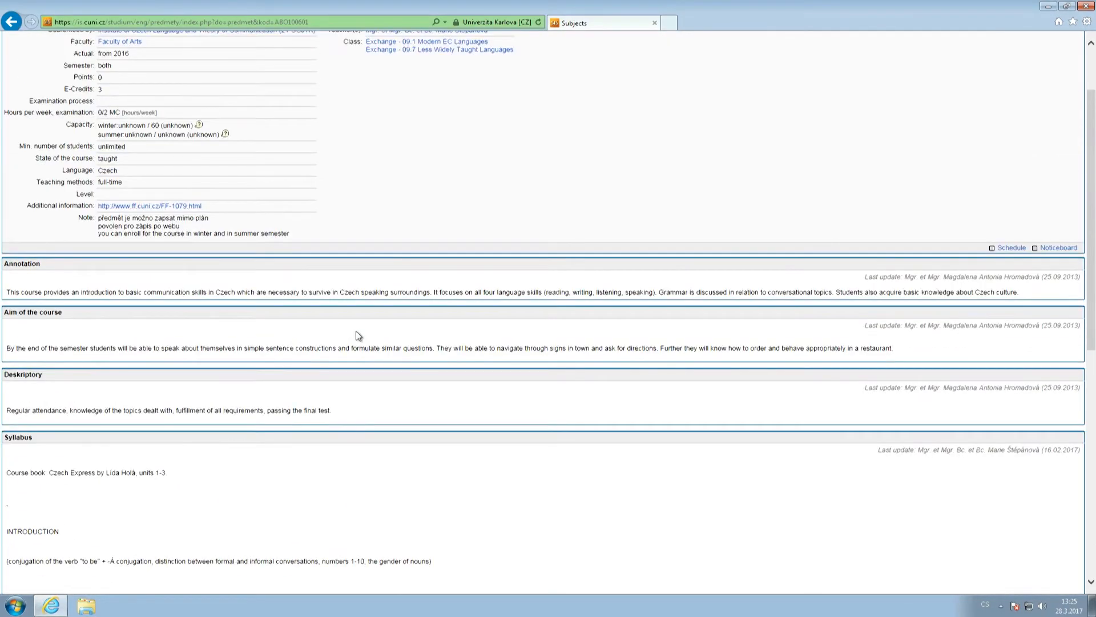
{"action": "mouse_move", "coordinate": [1011, 247]}
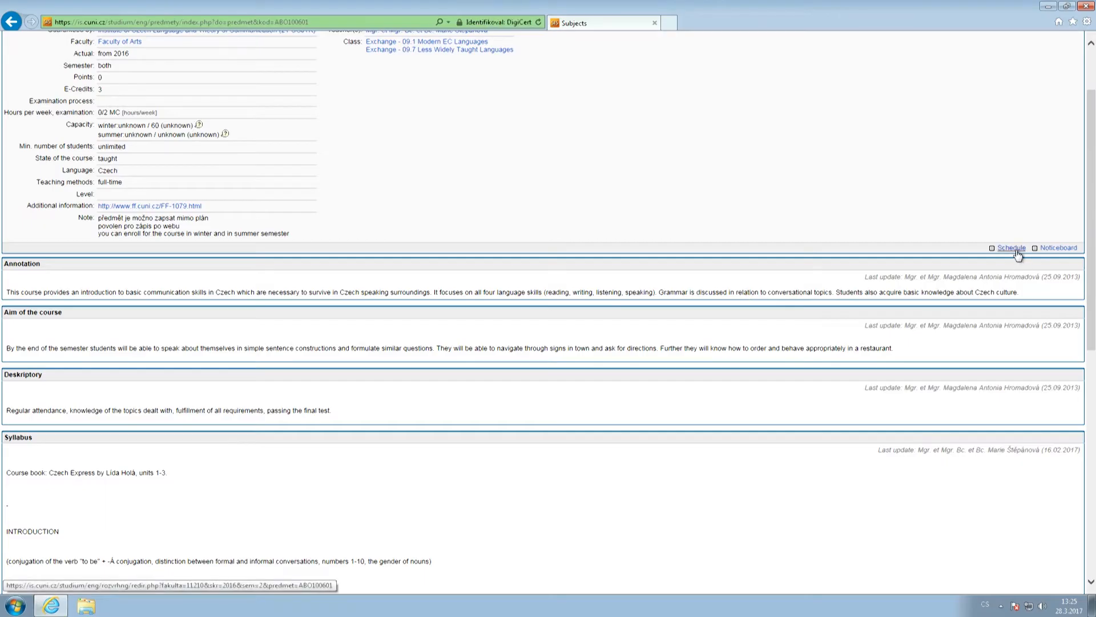
{"action": "left_click", "coordinate": [1011, 248]}
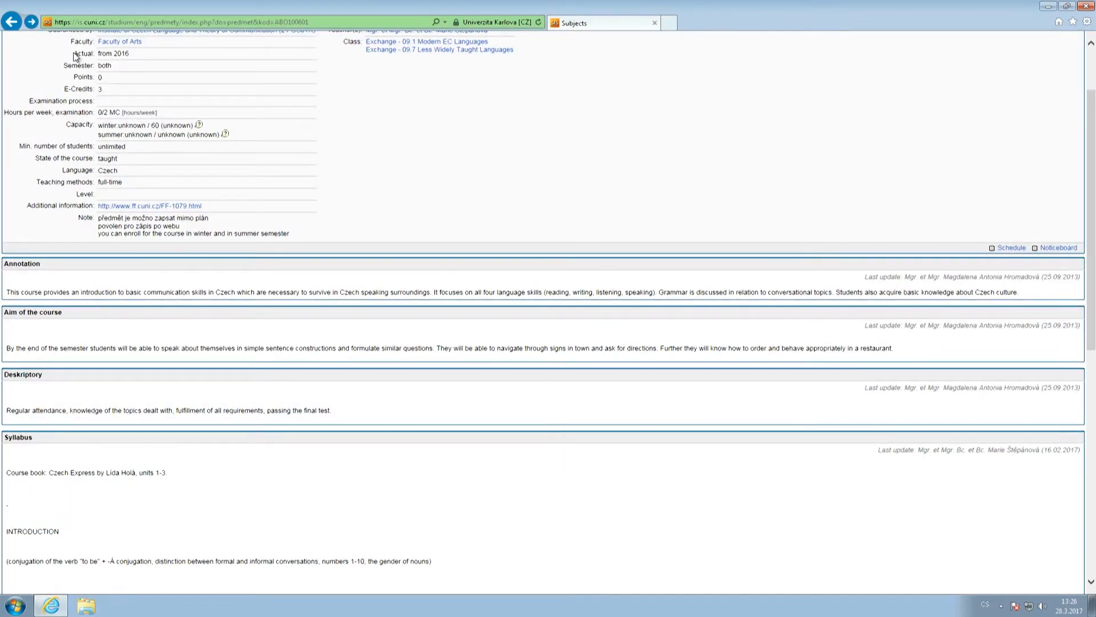
{"action": "left_click", "coordinate": [11, 22]}
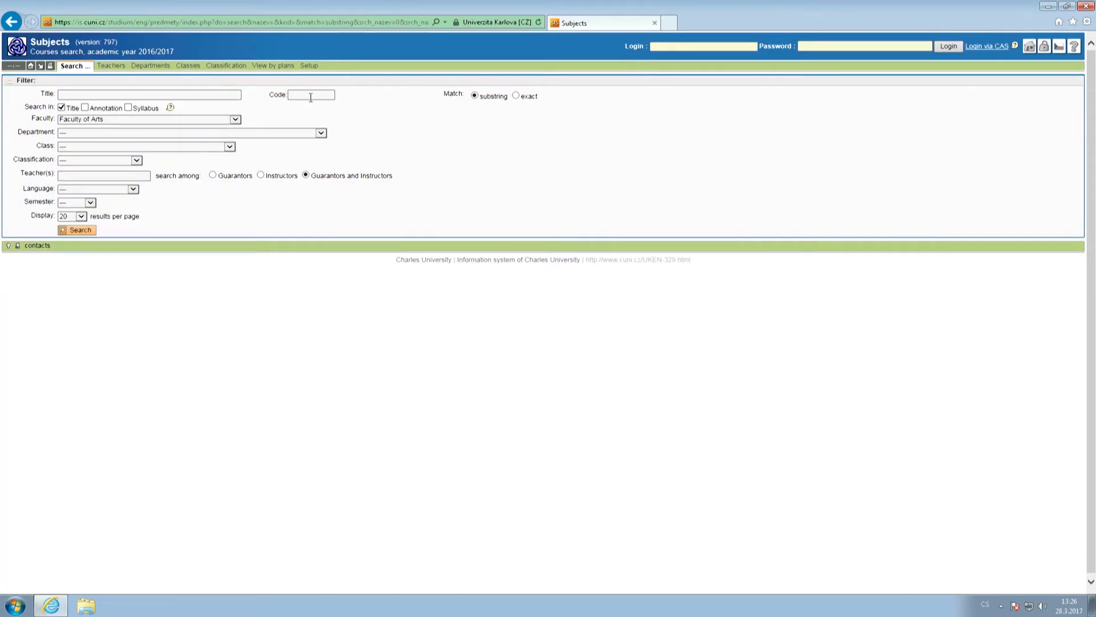
Step: Search by code ABO100601, view the Survival skills course details, and return to the results
{"action": "type", "text": "abo100601"}
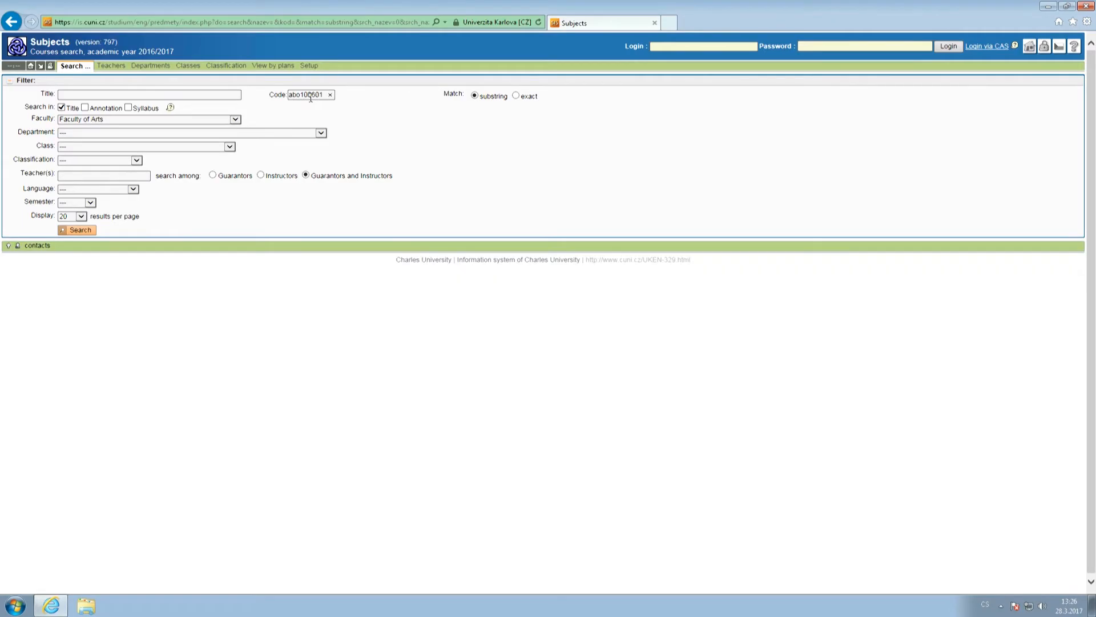
{"action": "left_click", "coordinate": [77, 229]}
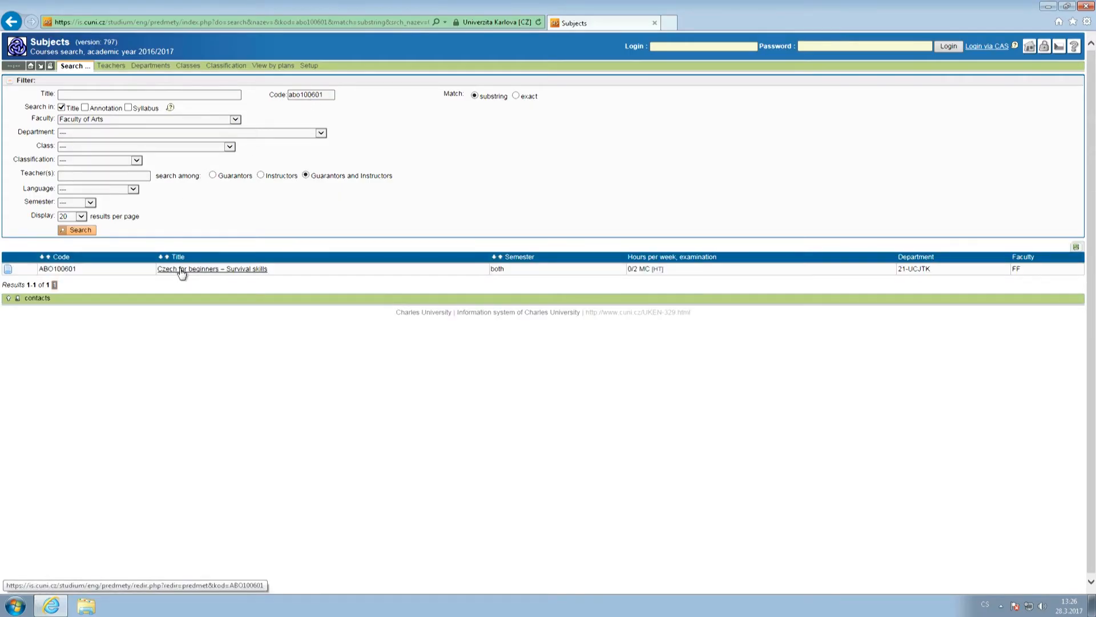
{"action": "left_click", "coordinate": [212, 268]}
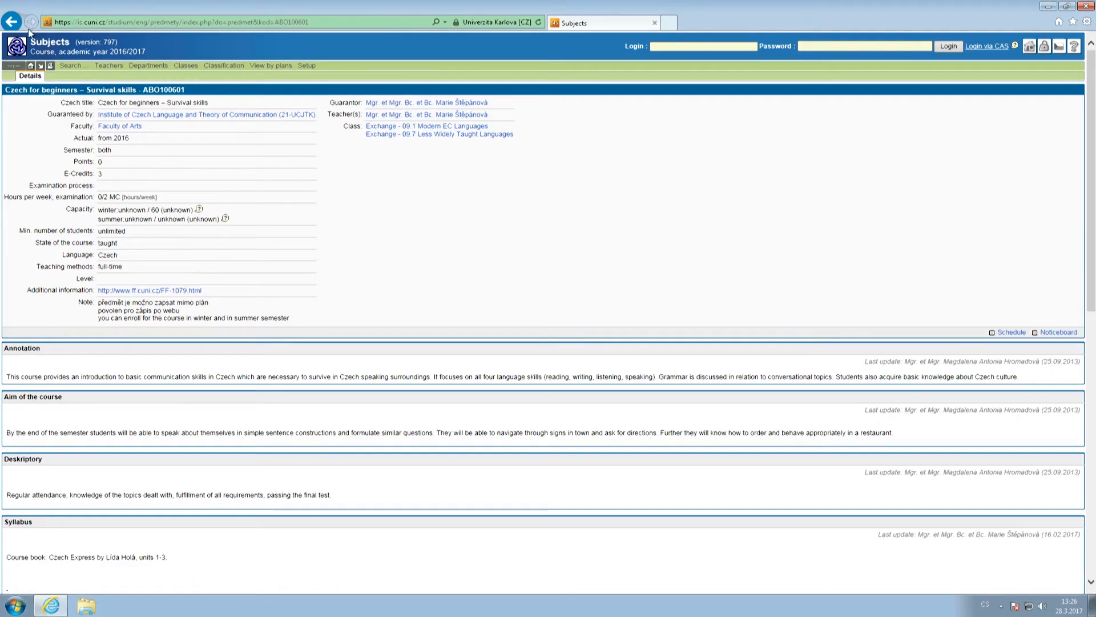
{"action": "left_click", "coordinate": [12, 21]}
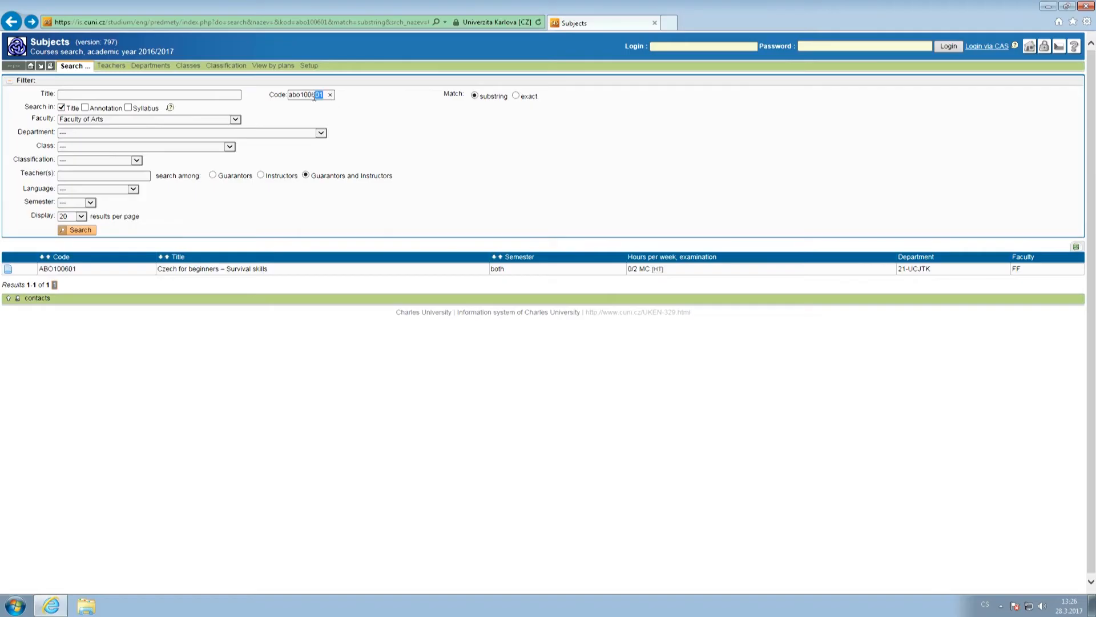
Step: Clear the code and filter for English-taught courses shown 50 per page
{"action": "left_click", "coordinate": [329, 95]}
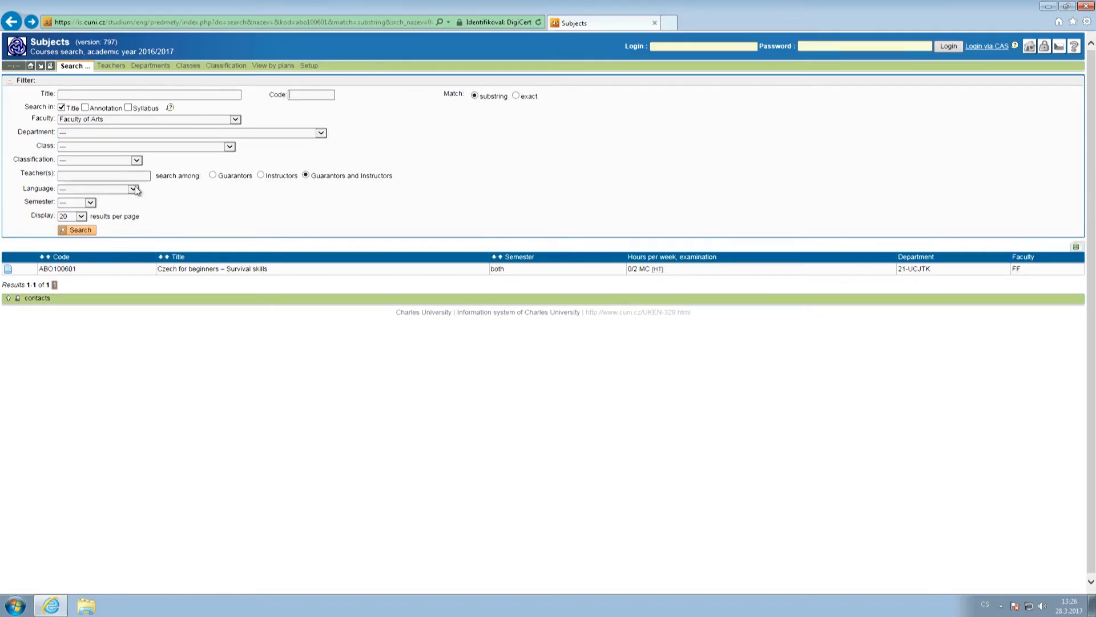
{"action": "left_click", "coordinate": [134, 188]}
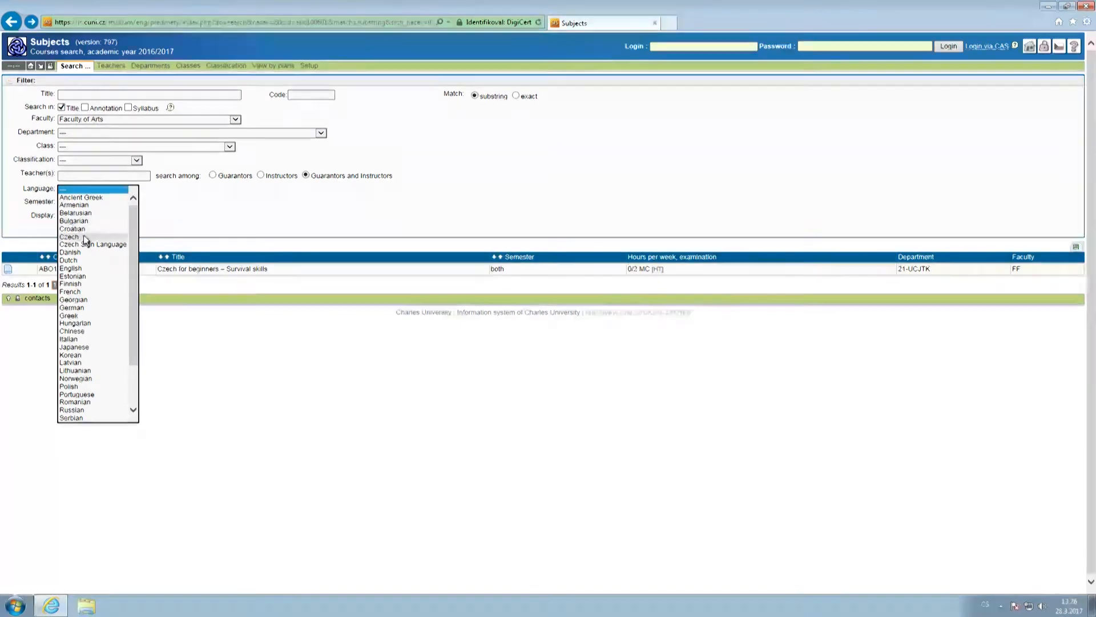
{"action": "left_click", "coordinate": [70, 267]}
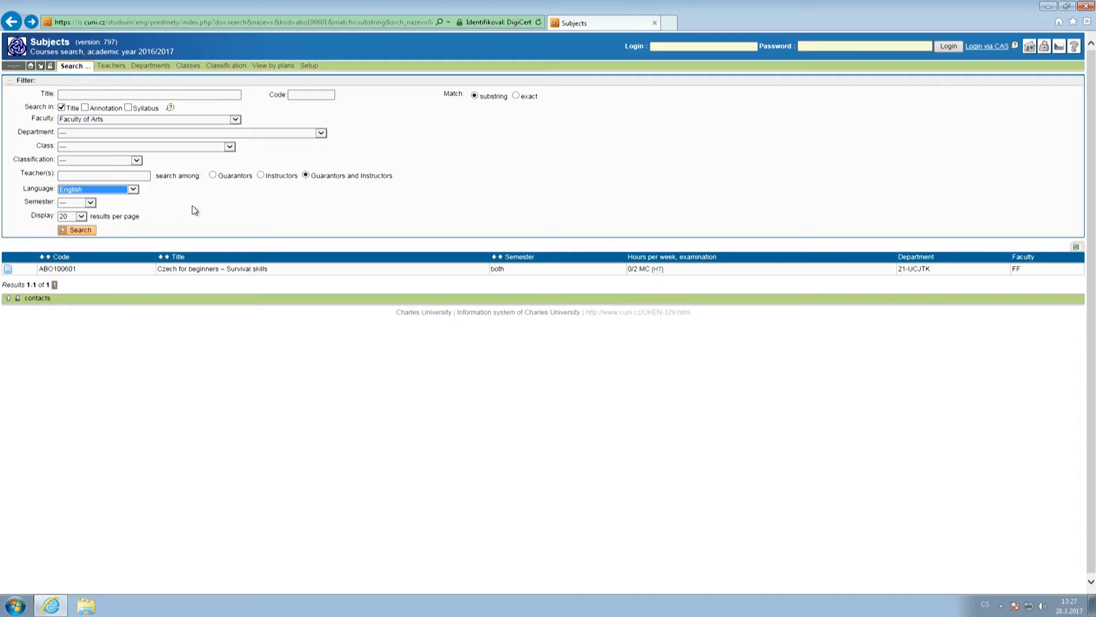
{"action": "left_click", "coordinate": [89, 201]}
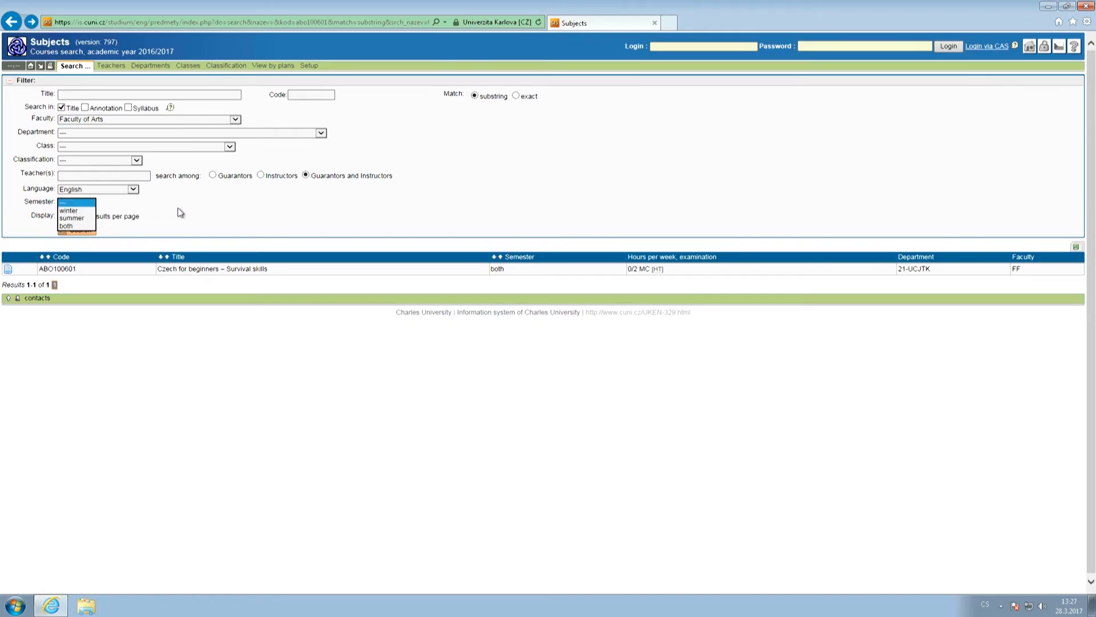
{"action": "left_click", "coordinate": [77, 202]}
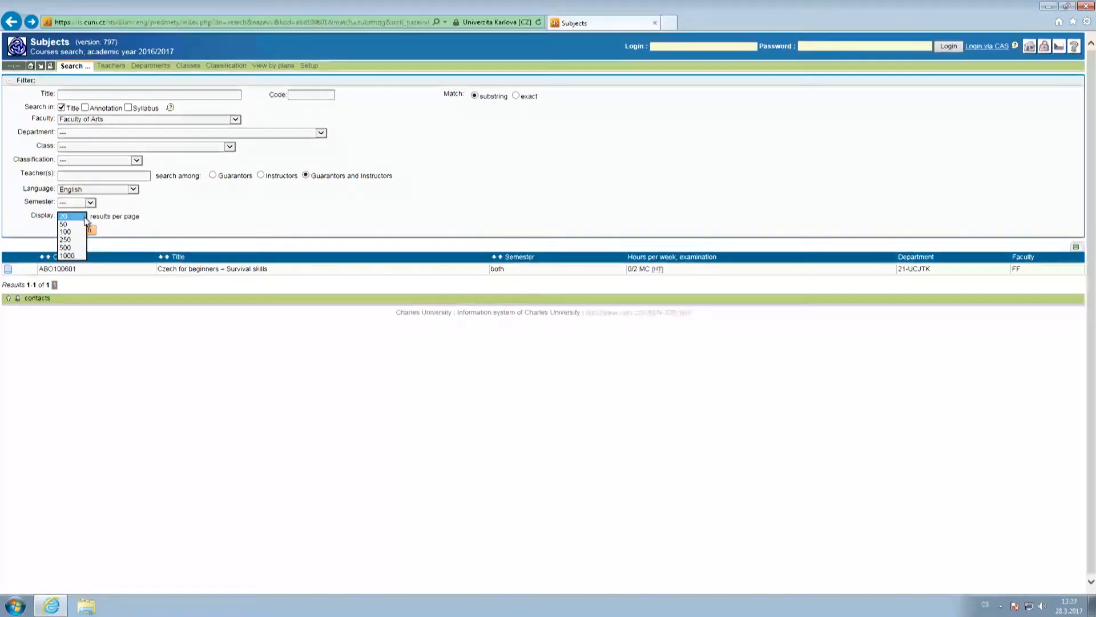
{"action": "left_click", "coordinate": [63, 224]}
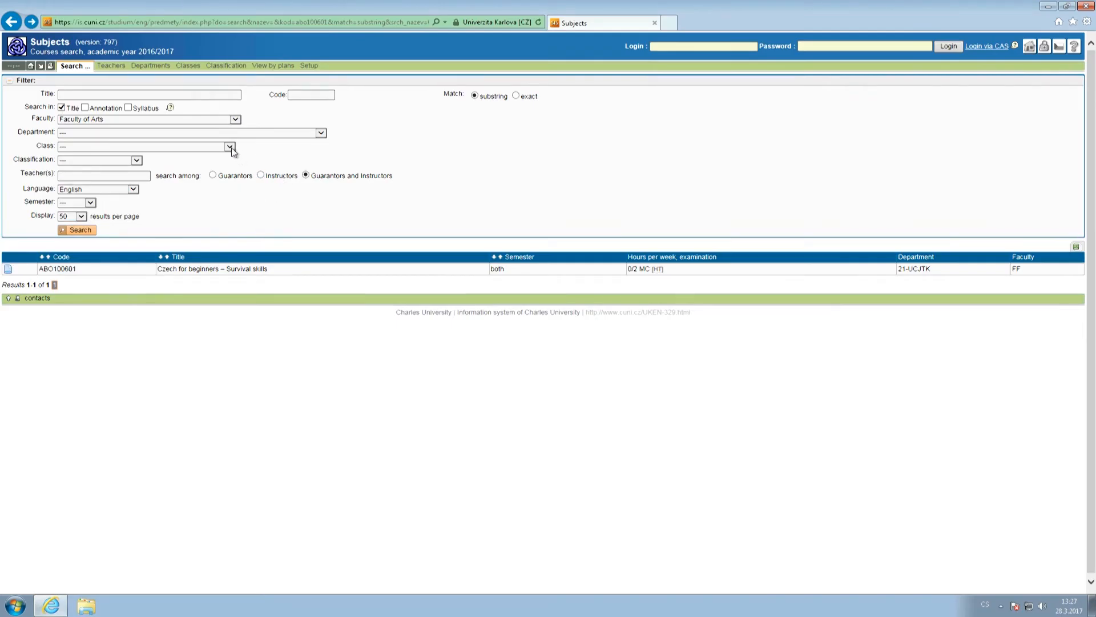
Step: Set the Class filter to Exchange - 08.3 History
{"action": "left_click", "coordinate": [230, 145]}
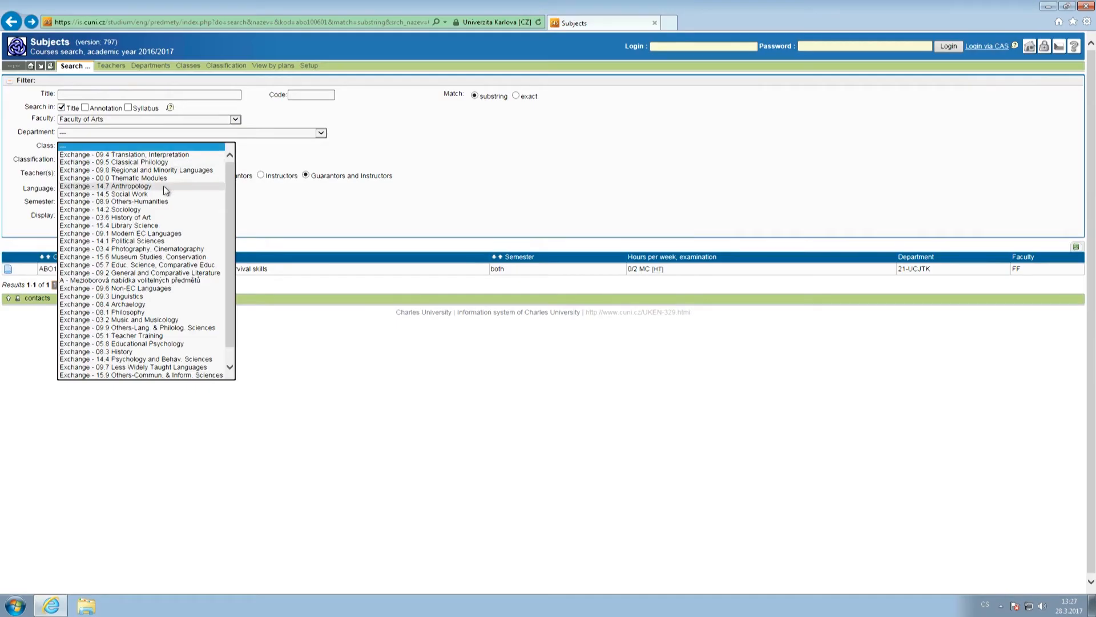
{"action": "mouse_move", "coordinate": [122, 350]}
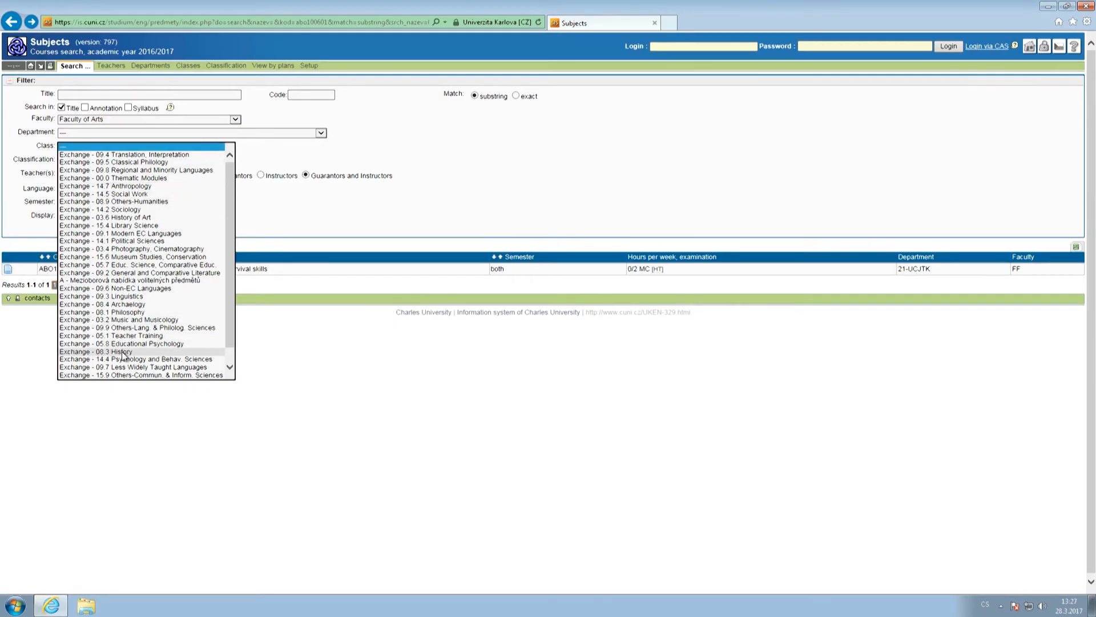
{"action": "left_click", "coordinate": [96, 350]}
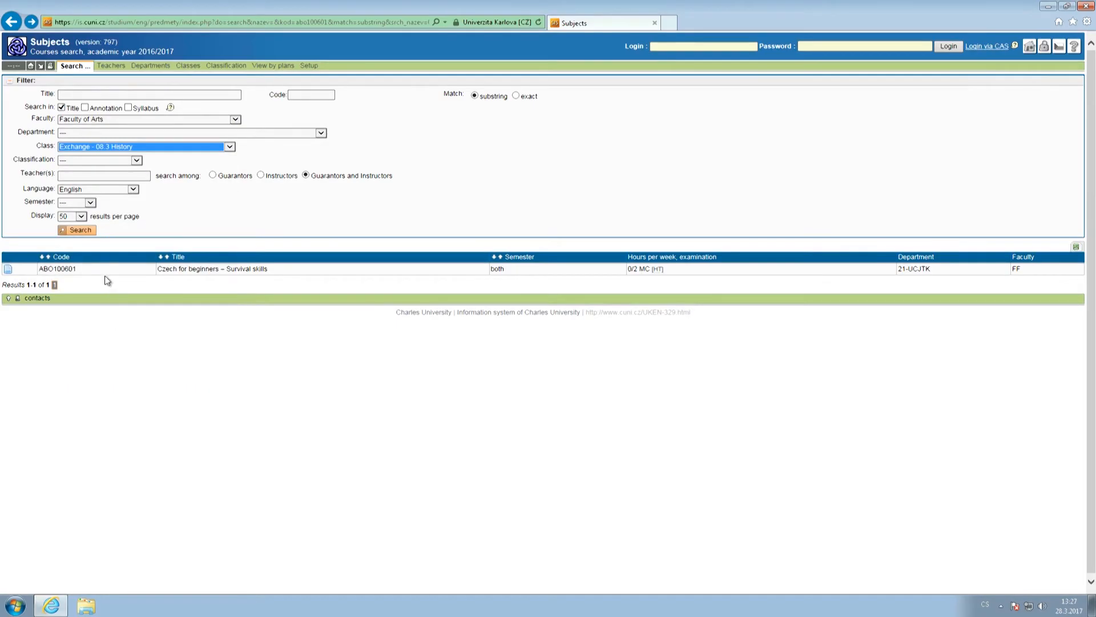
Step: Run the History exchange search, view Great Works of Medieval Literature, then reset to an empty search form
{"action": "left_click", "coordinate": [76, 229]}
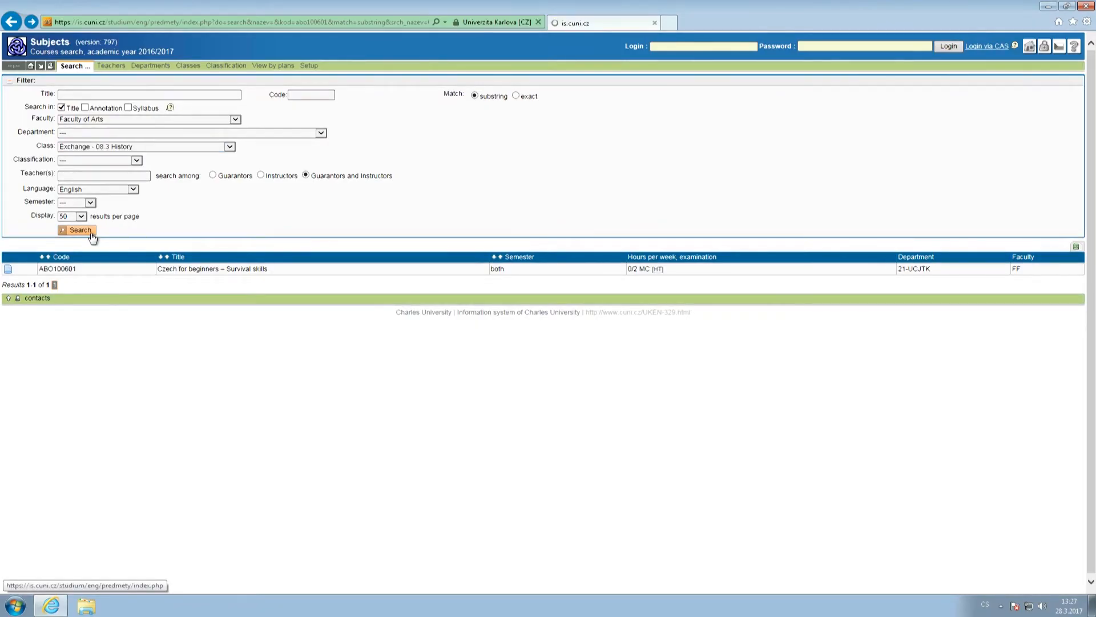
{"action": "left_click", "coordinate": [77, 230]}
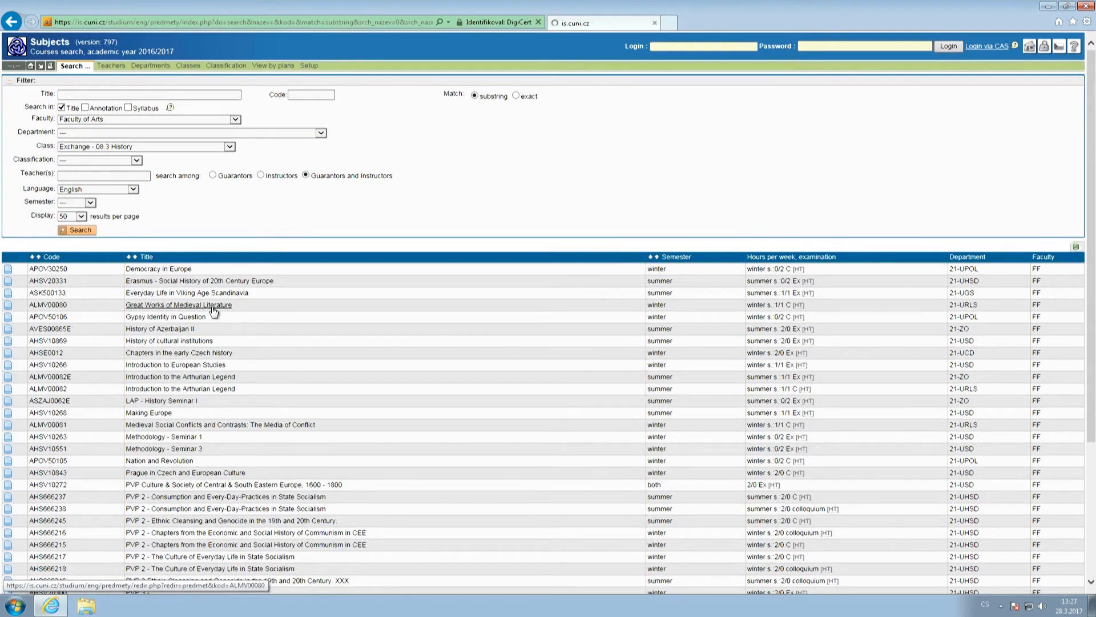
{"action": "left_click", "coordinate": [178, 304]}
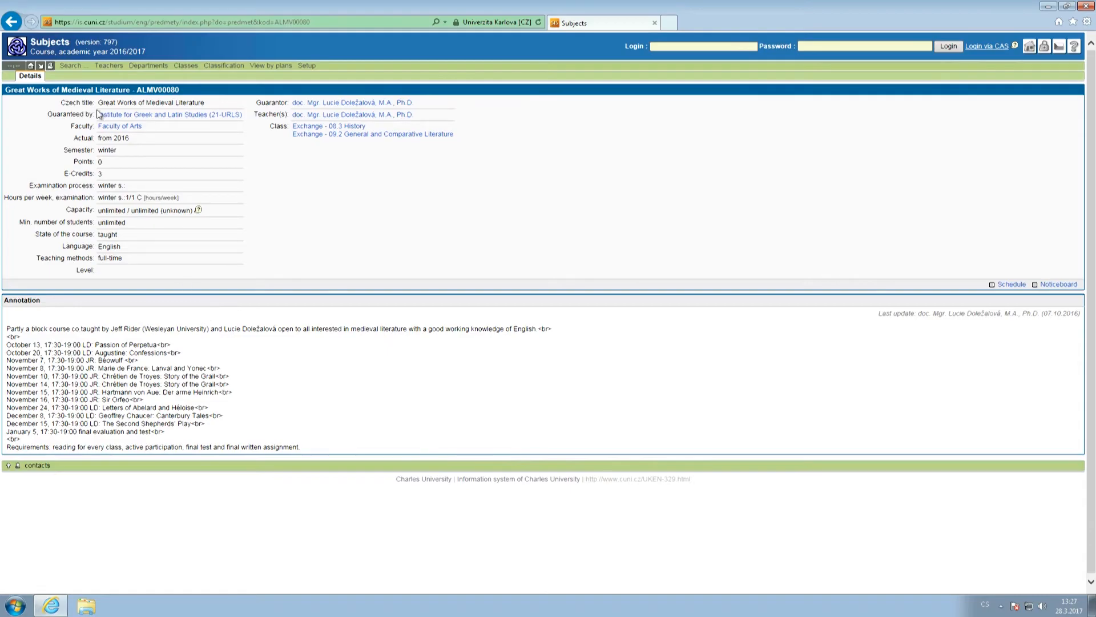
{"action": "left_click", "coordinate": [12, 22]}
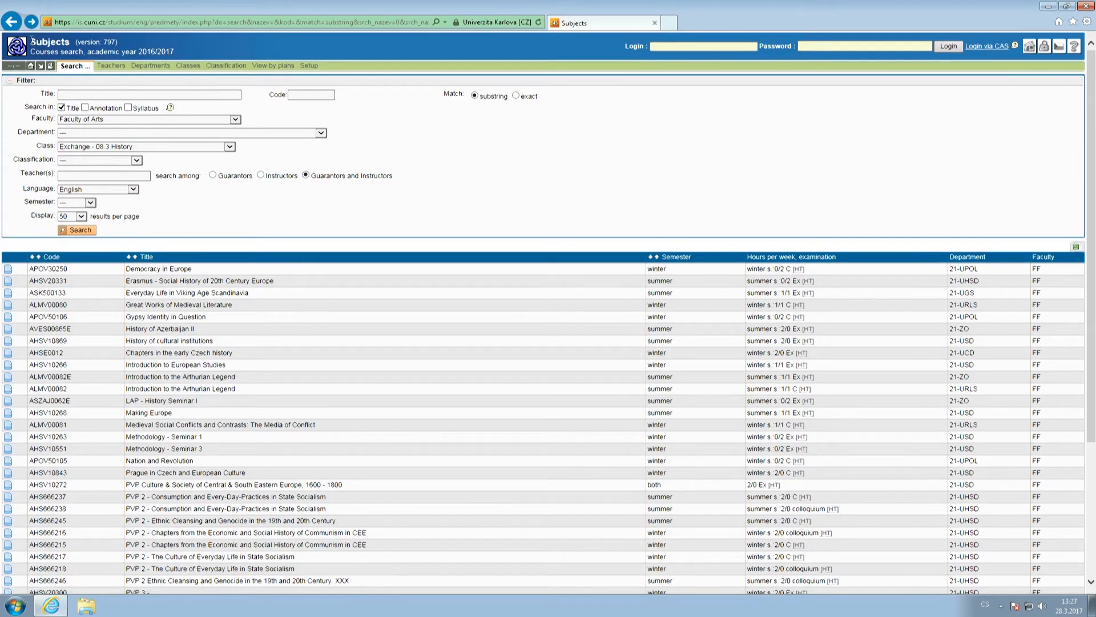
{"action": "left_click", "coordinate": [11, 22]}
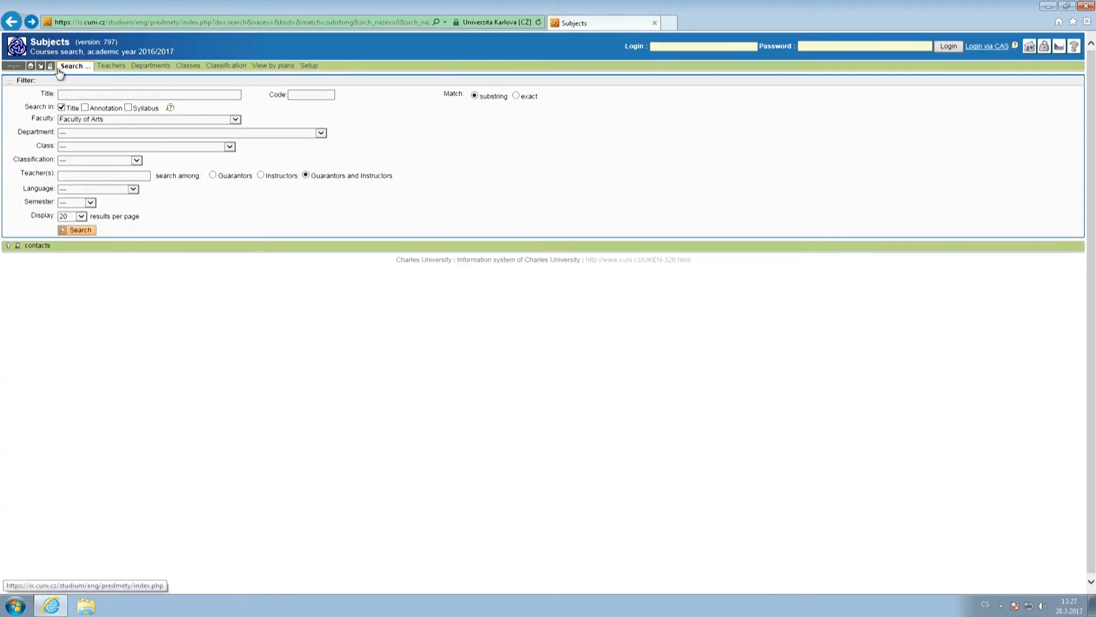
{"action": "mouse_move", "coordinate": [305, 140]}
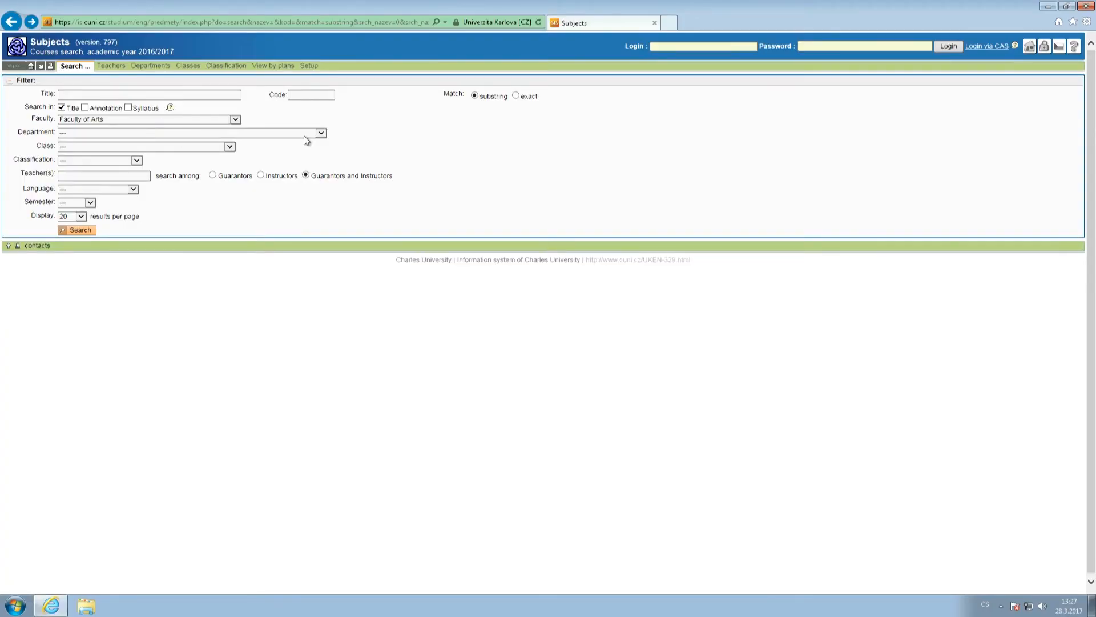
Step: Filter Faculty of Arts courses to the Institute of Political Science taught in English and search
{"action": "left_click", "coordinate": [321, 133]}
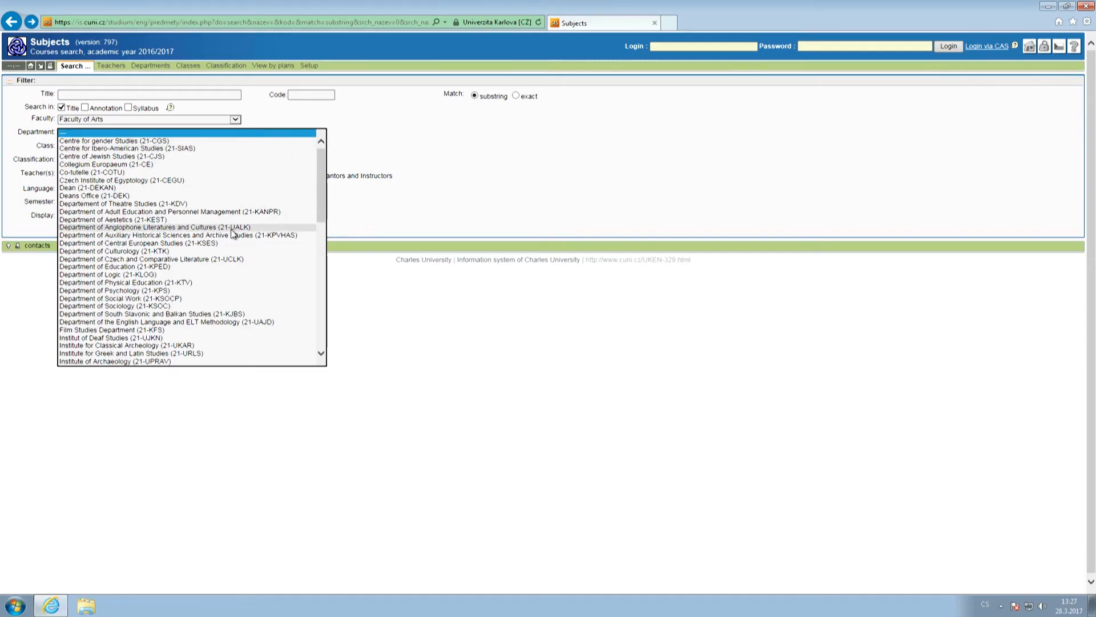
{"action": "scroll", "scroll_direction": "down", "scroll_amount": 3}
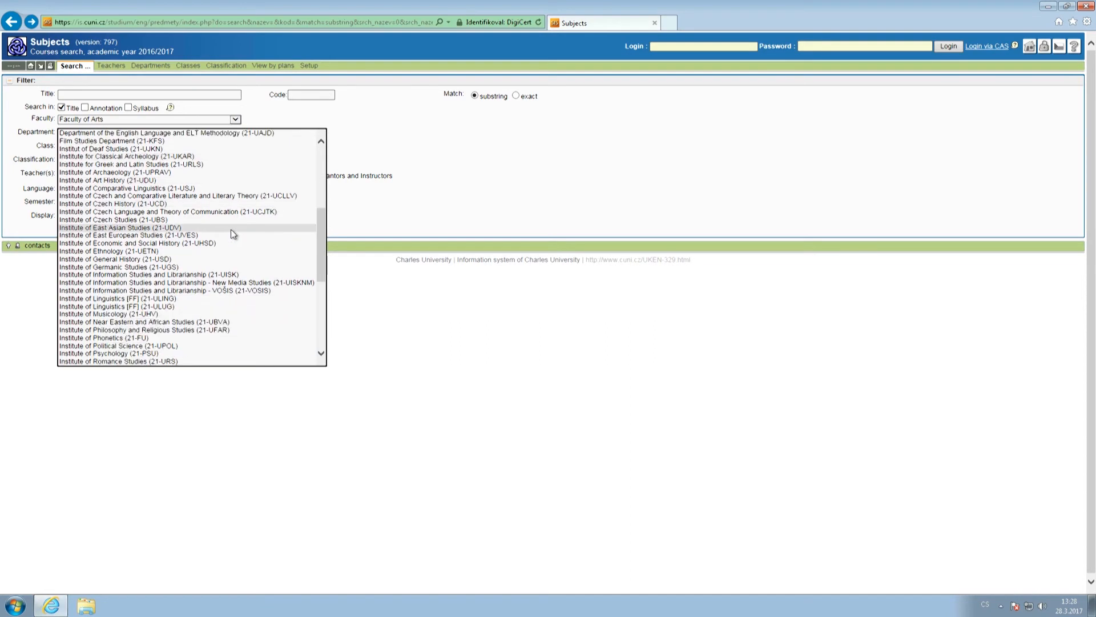
{"action": "mouse_move", "coordinate": [192, 300]}
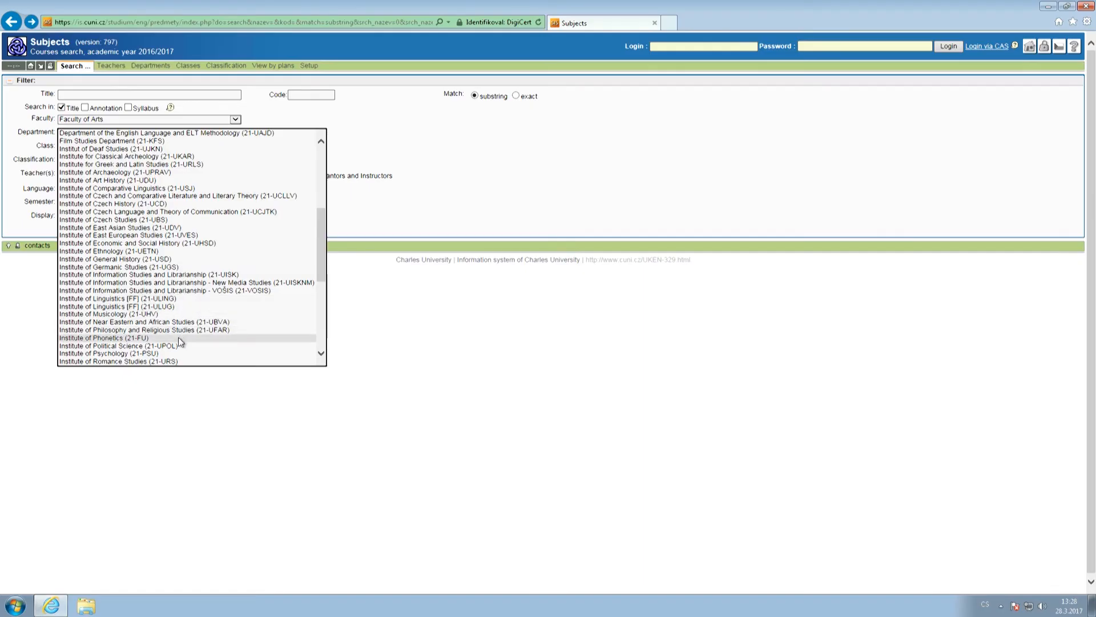
{"action": "left_click", "coordinate": [123, 345]}
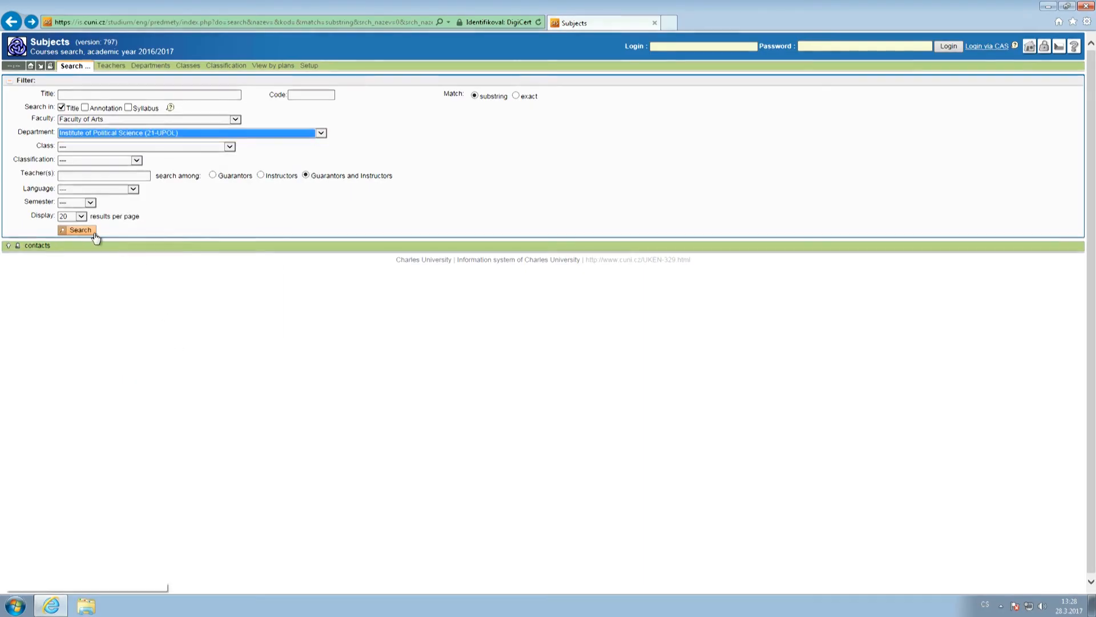
{"action": "left_click", "coordinate": [133, 189]}
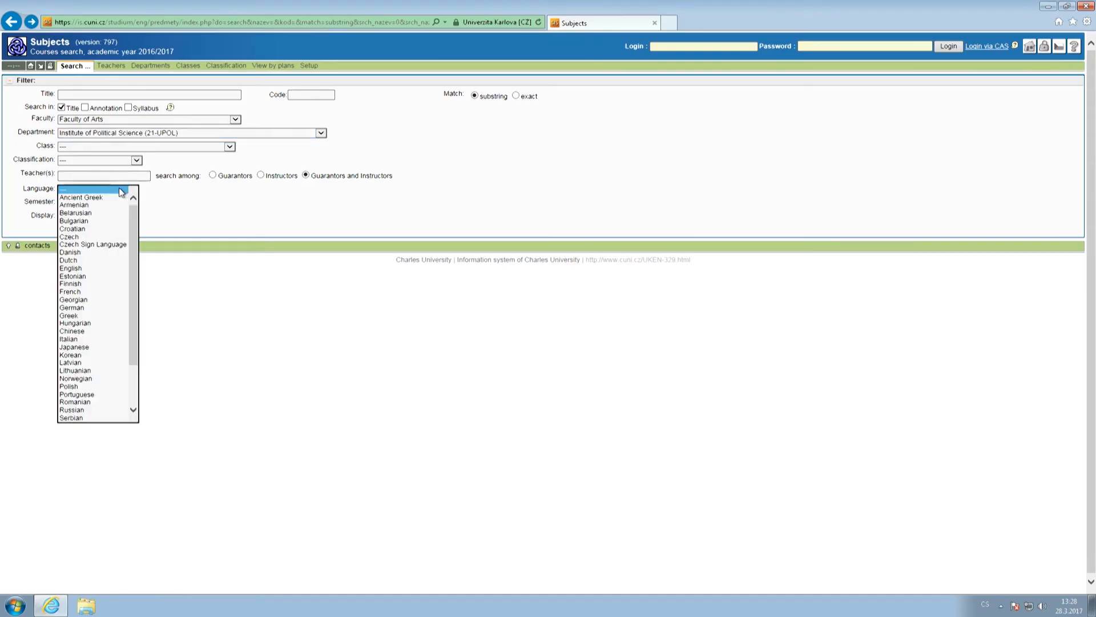
{"action": "left_click", "coordinate": [69, 267]}
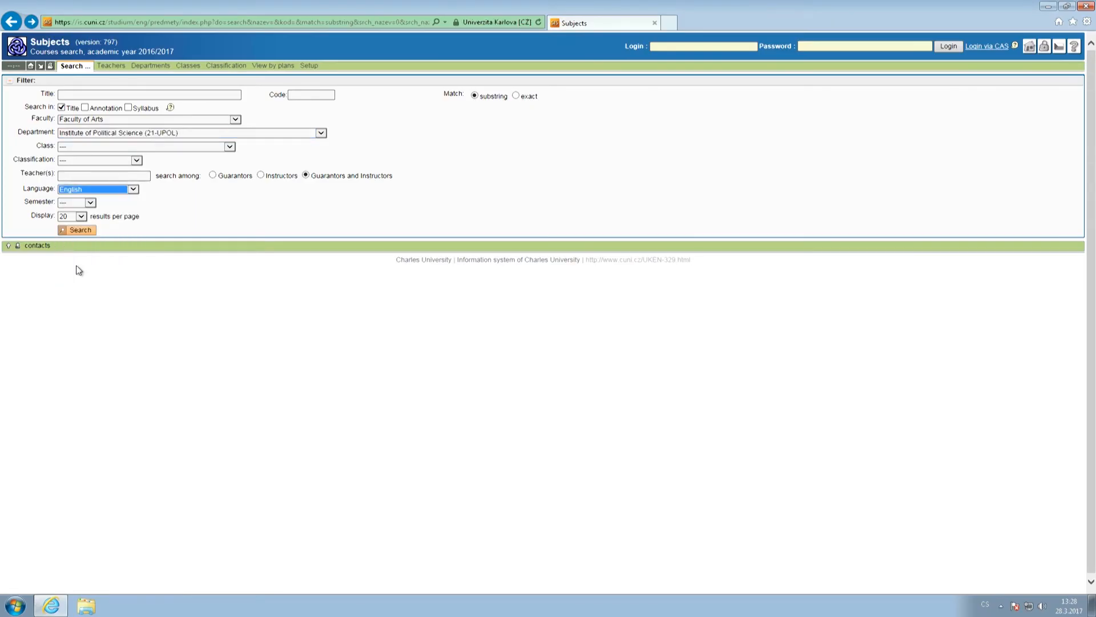
{"action": "left_click", "coordinate": [76, 229]}
{"action": "type", "text": "abo001"}
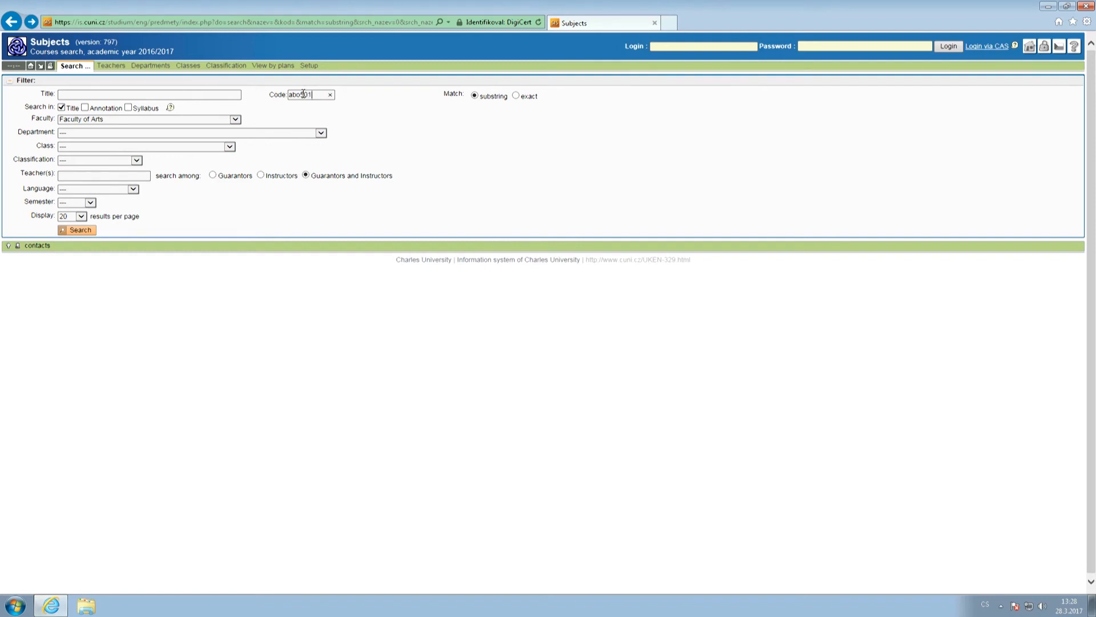
Step: Search code ABO501000, listing two The peoples of Europe courses, and enter the ABO501000E details
{"action": "type", "text": "000"}
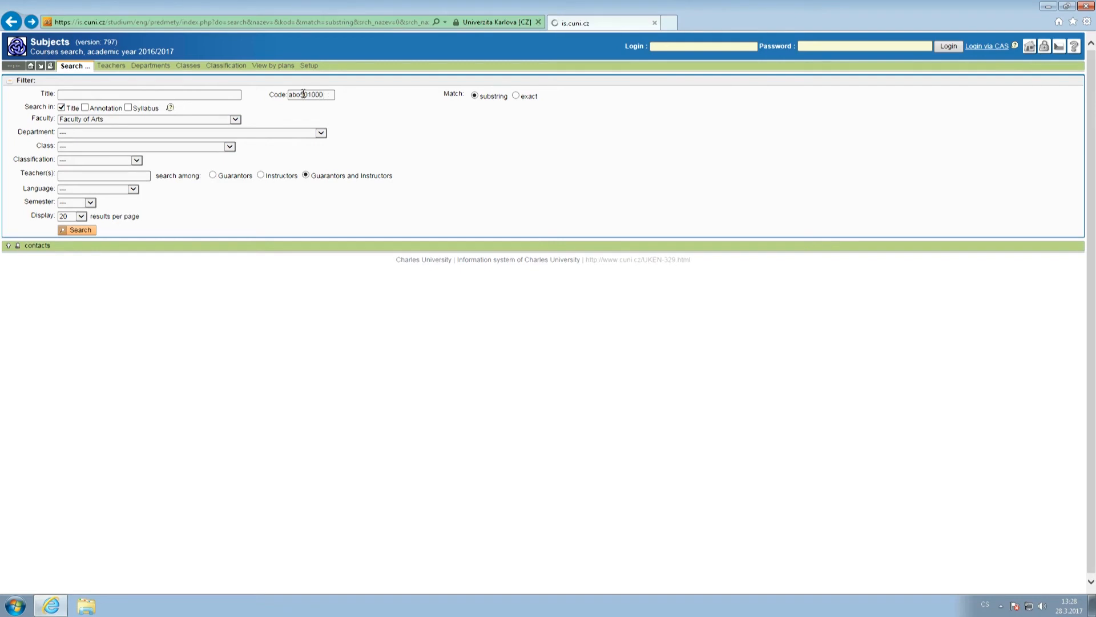
{"action": "left_click", "coordinate": [77, 230]}
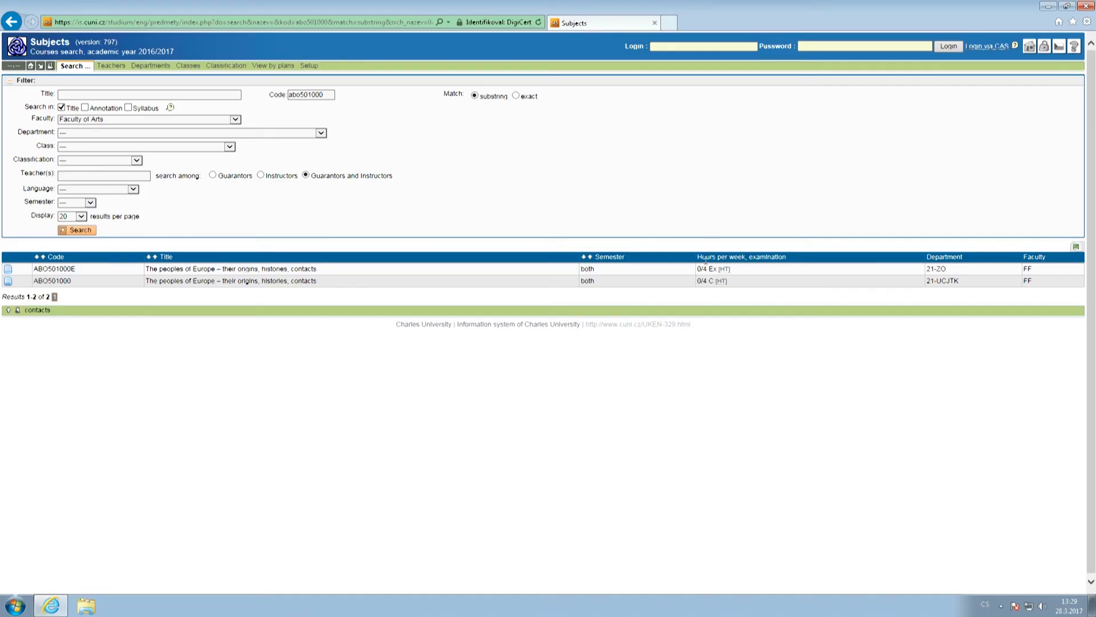
{"action": "mouse_move", "coordinate": [435, 259]}
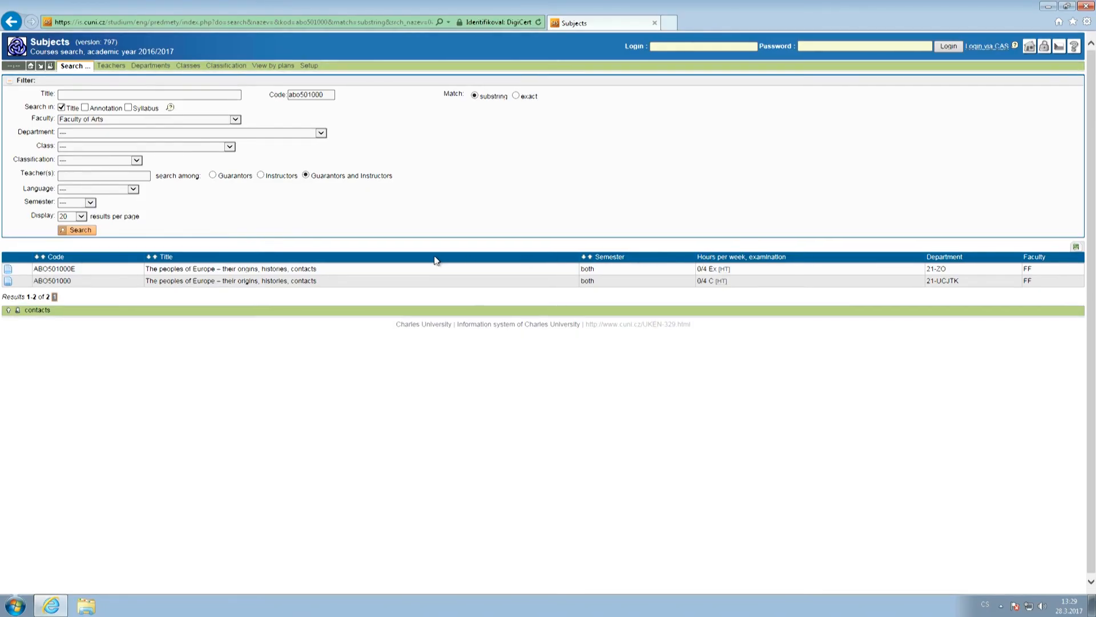
{"action": "left_click", "coordinate": [230, 269]}
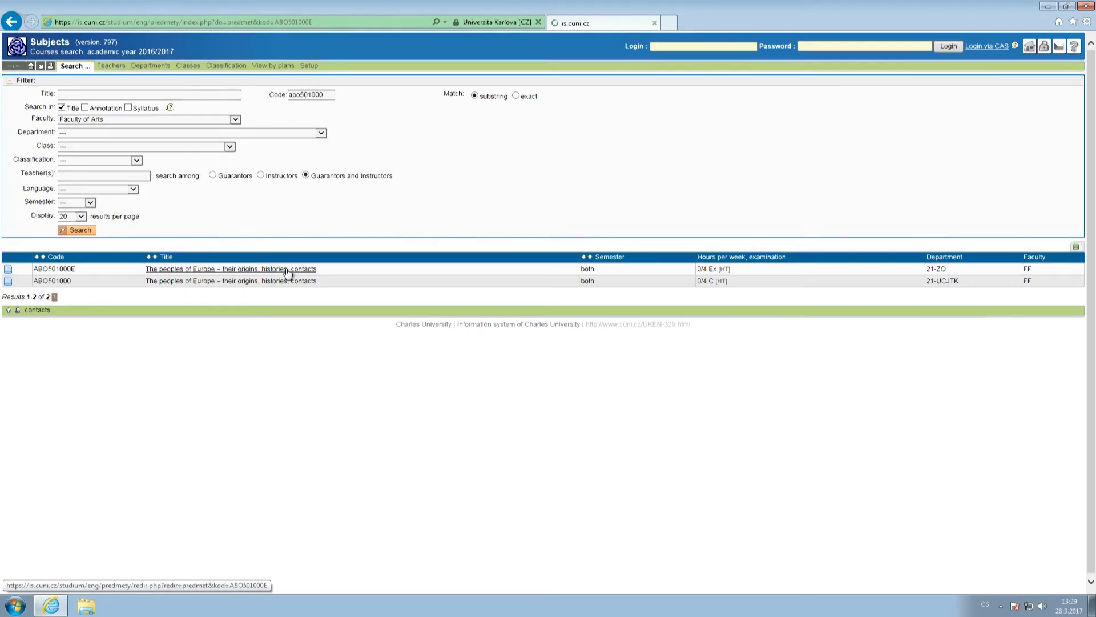
Step: View the ABO501000E detail, follow 'Is provided by ABO501000', read it, then return to Search
{"action": "left_click", "coordinate": [229, 268]}
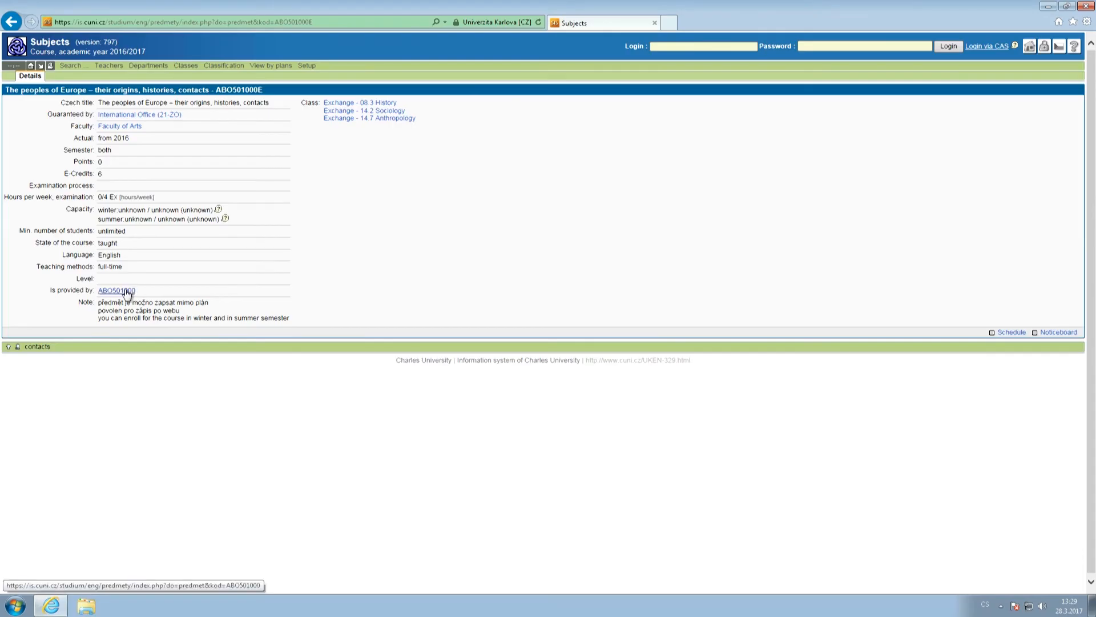
{"action": "left_click", "coordinate": [117, 290]}
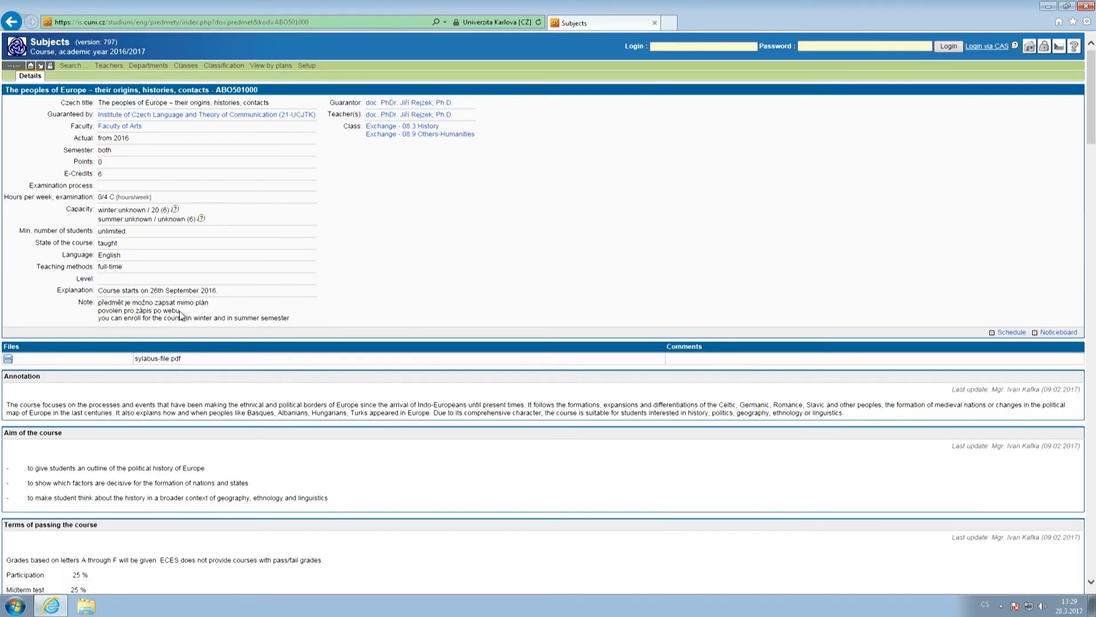
{"action": "scroll", "scroll_direction": "down", "scroll_amount": 3}
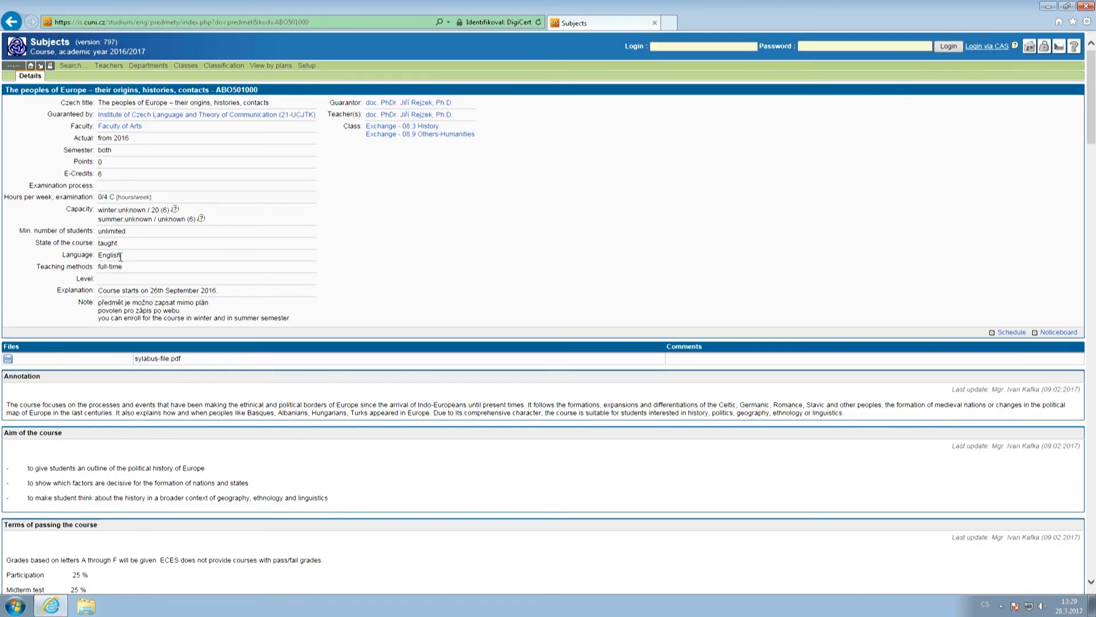
{"action": "mouse_move", "coordinate": [173, 281]}
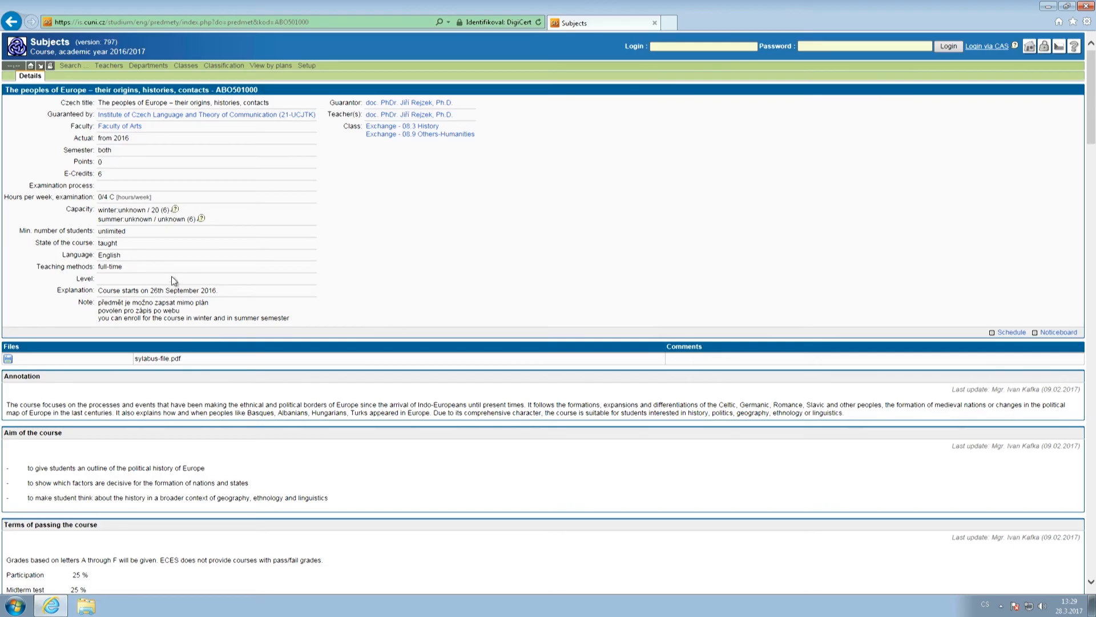
{"action": "left_click", "coordinate": [11, 21]}
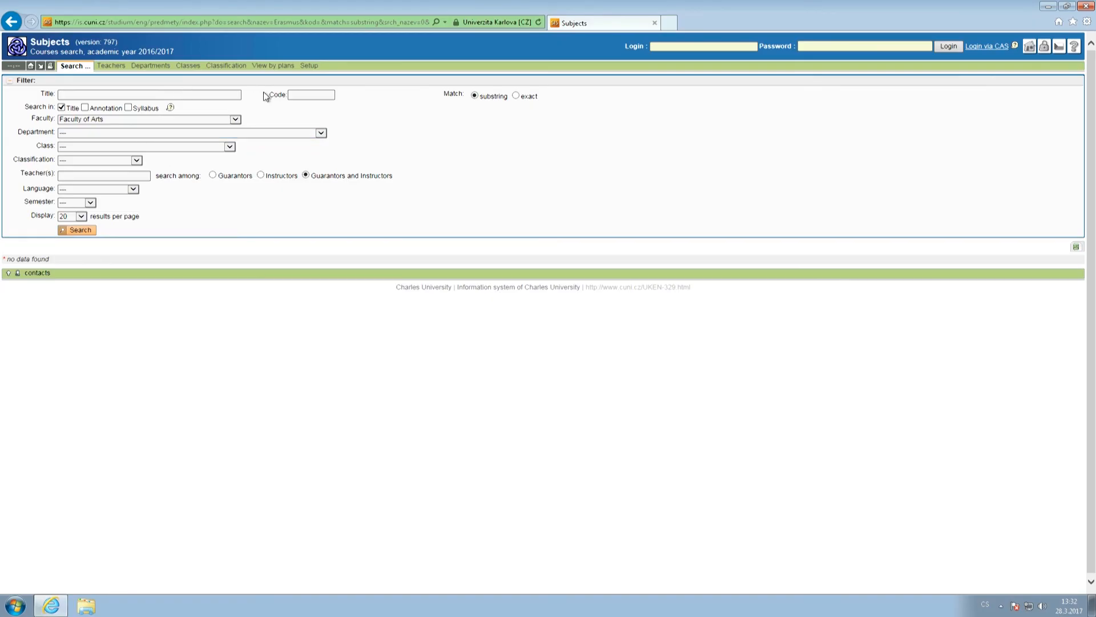
Step: List Faculty of Arts courses with codes containing AAA, then APS
{"action": "left_click", "coordinate": [309, 95]}
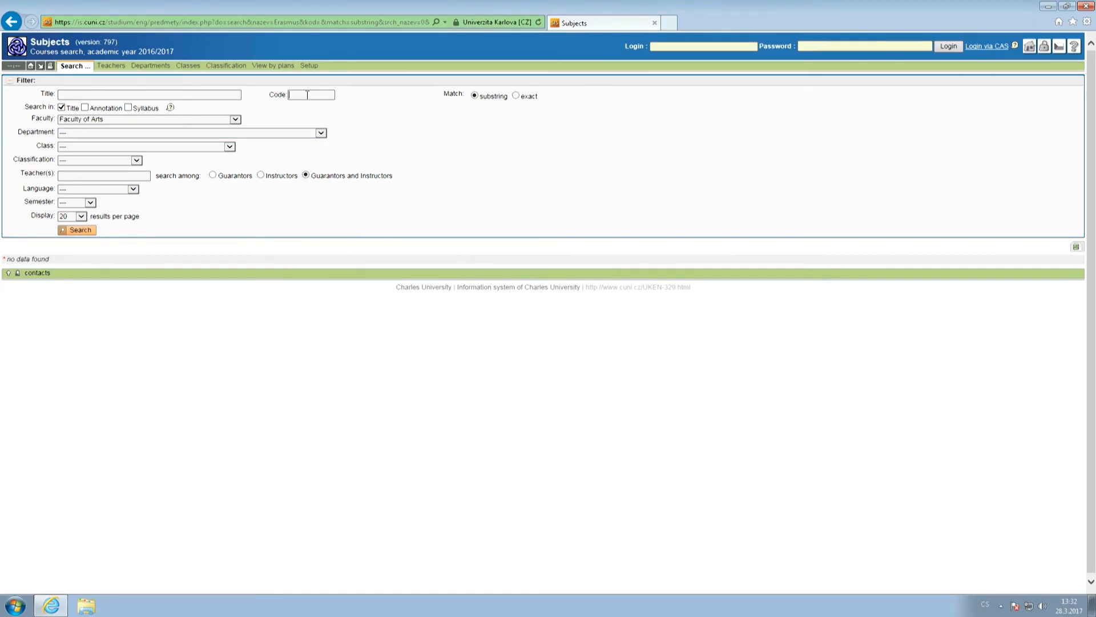
{"action": "type", "text": "AAA"}
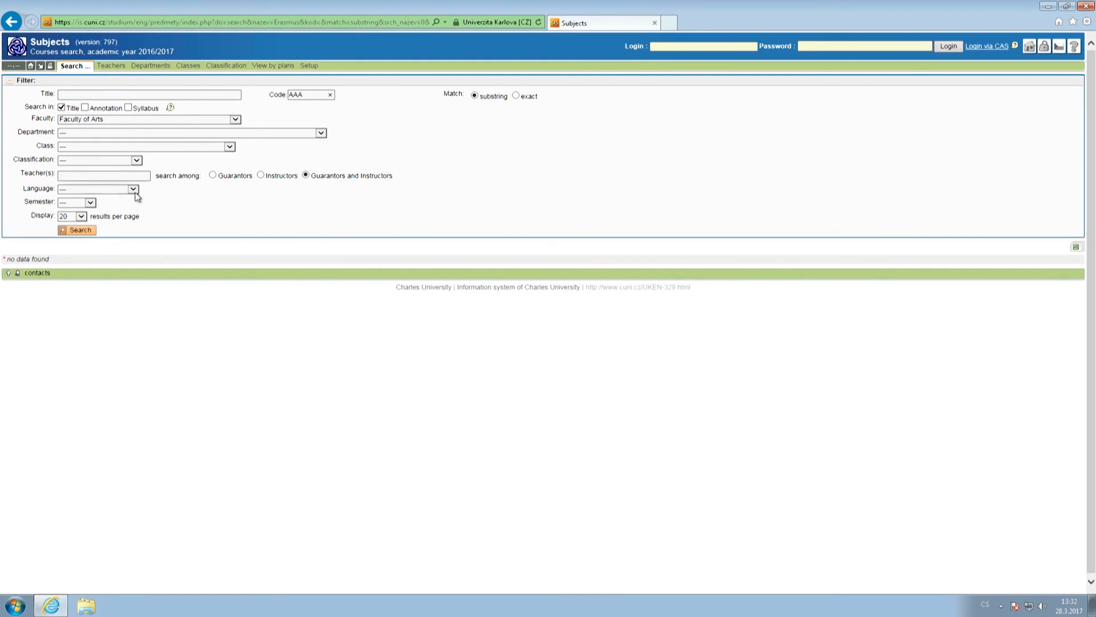
{"action": "left_click", "coordinate": [76, 229]}
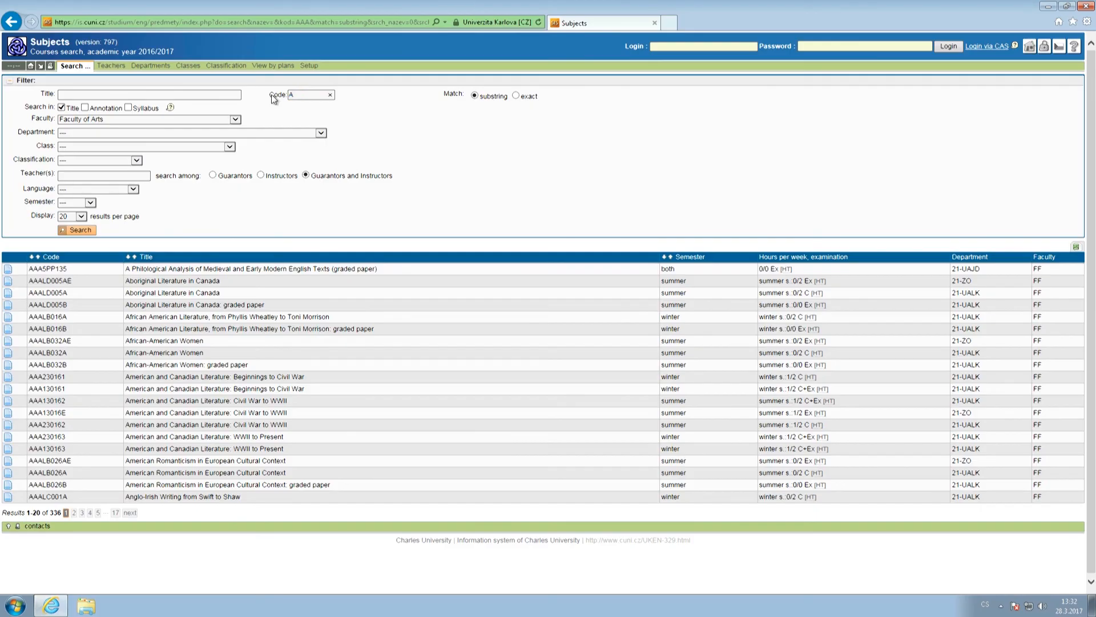
{"action": "type", "text": "PS"}
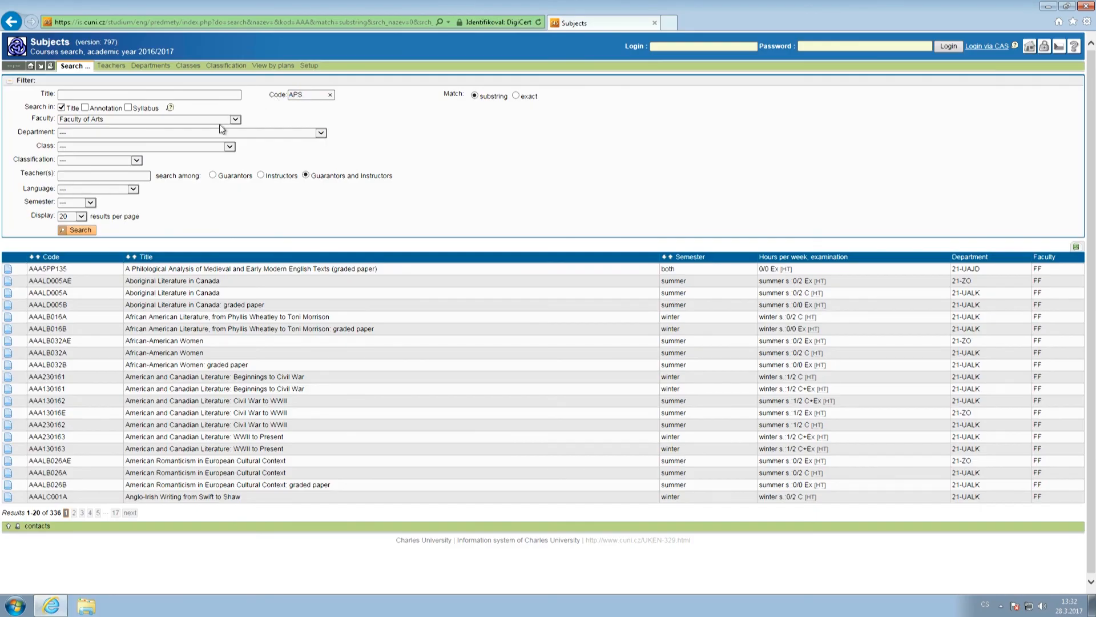
{"action": "left_click", "coordinate": [76, 230]}
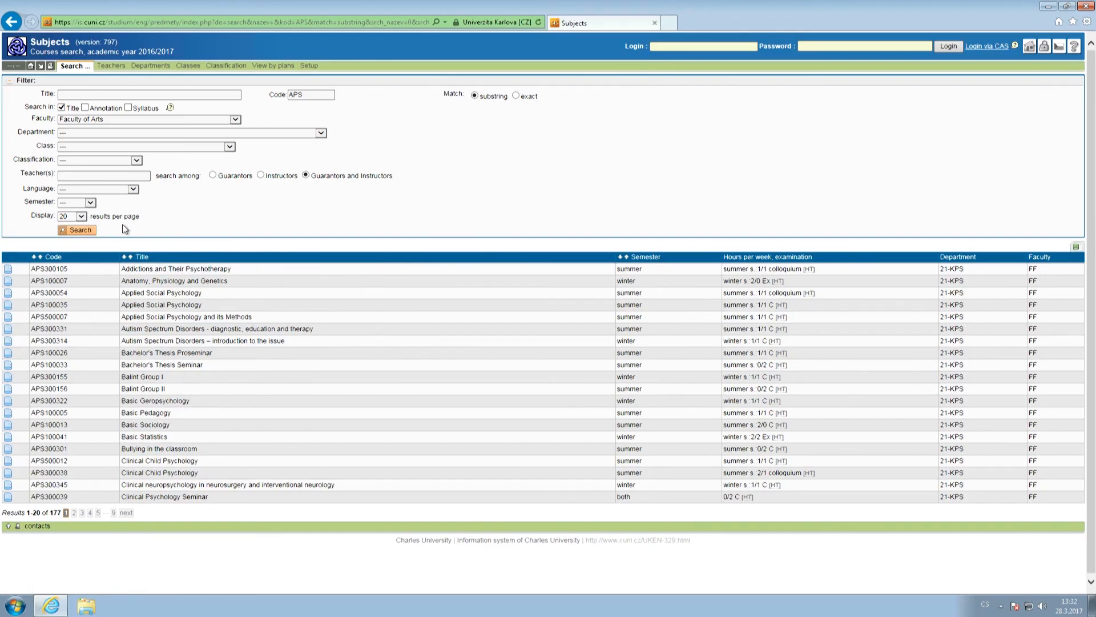
Step: Change the code to AFS and search, then search AFV listing 75 film courses
{"action": "left_click", "coordinate": [304, 95]}
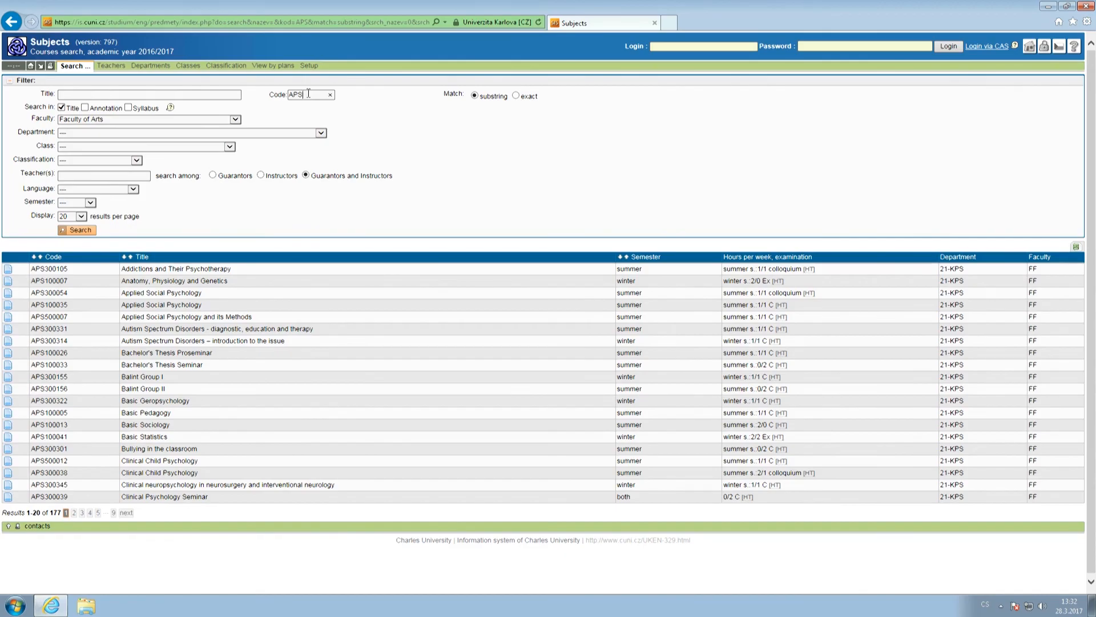
{"action": "key", "text": "BackSpace"}
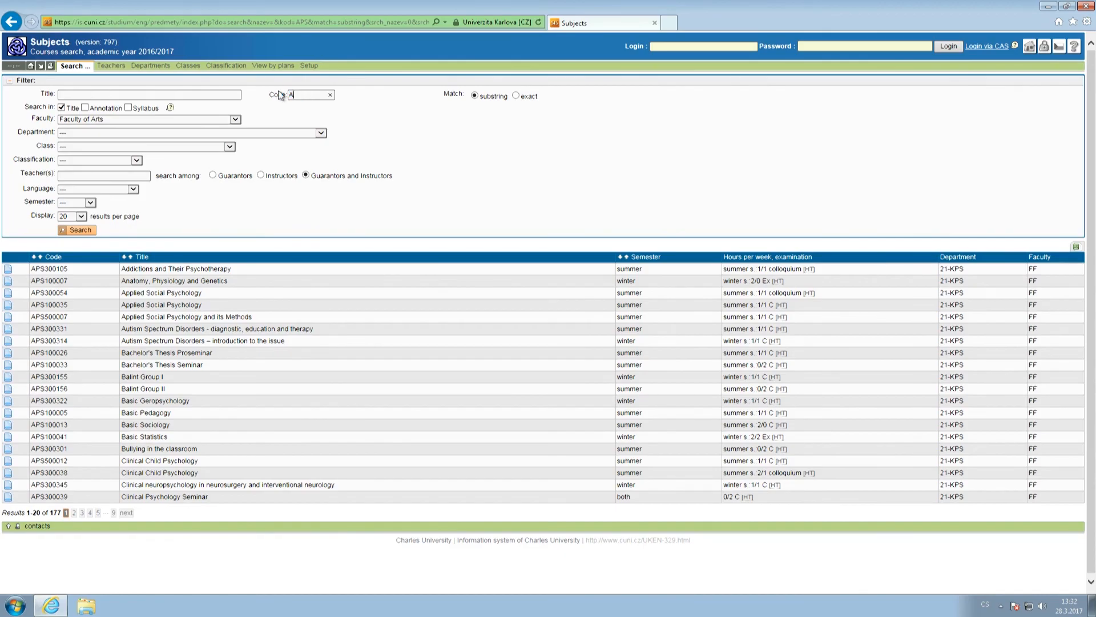
{"action": "type", "text": "FS"}
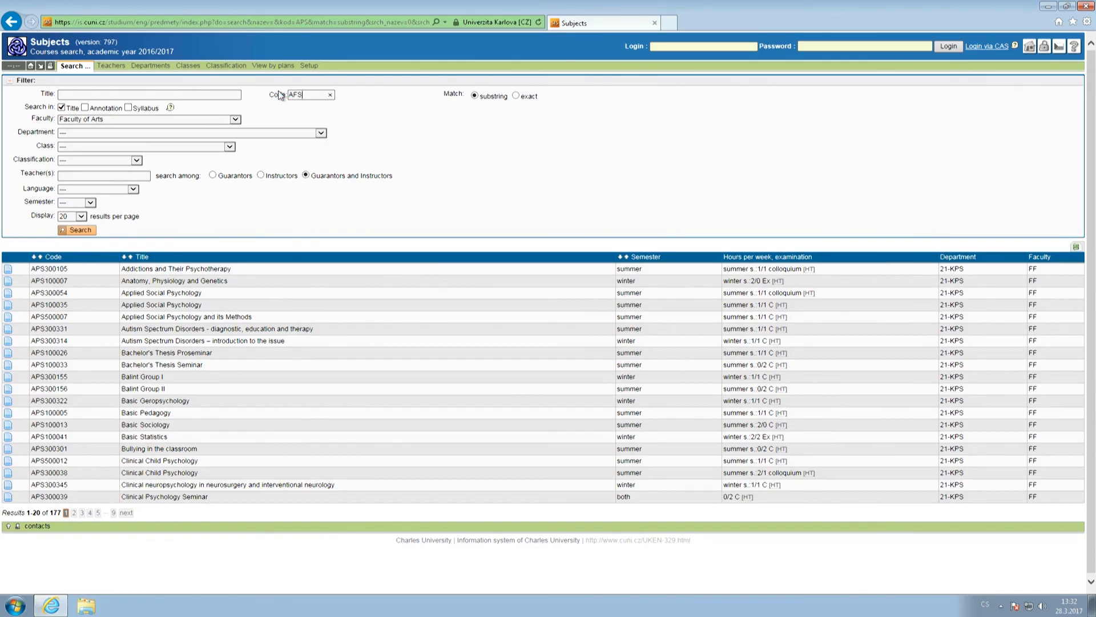
{"action": "left_click", "coordinate": [76, 230]}
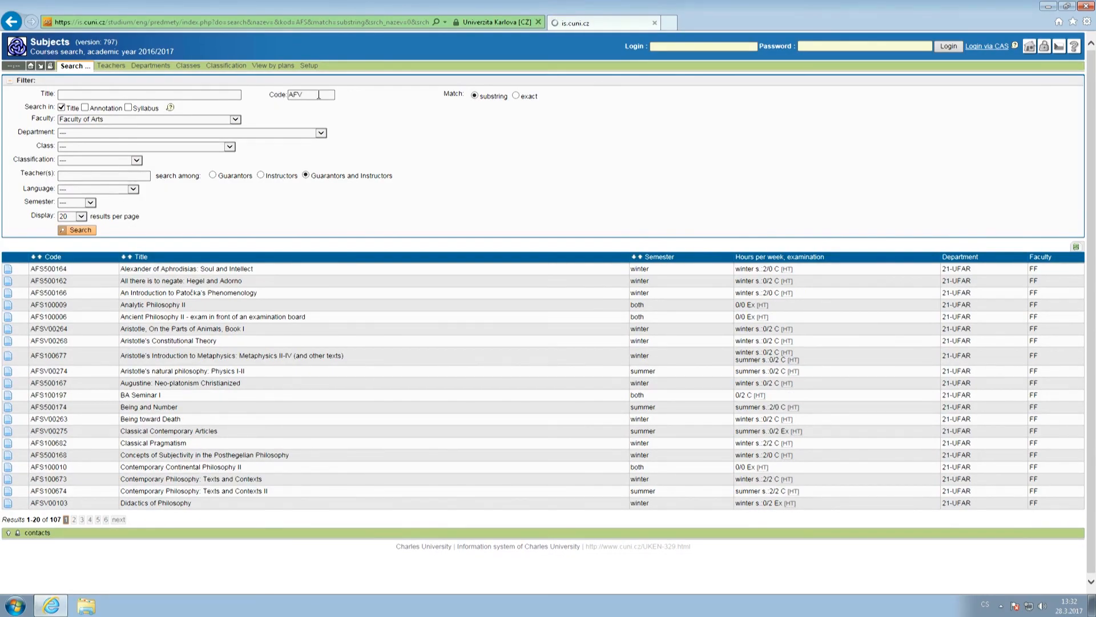
{"action": "left_click", "coordinate": [76, 229]}
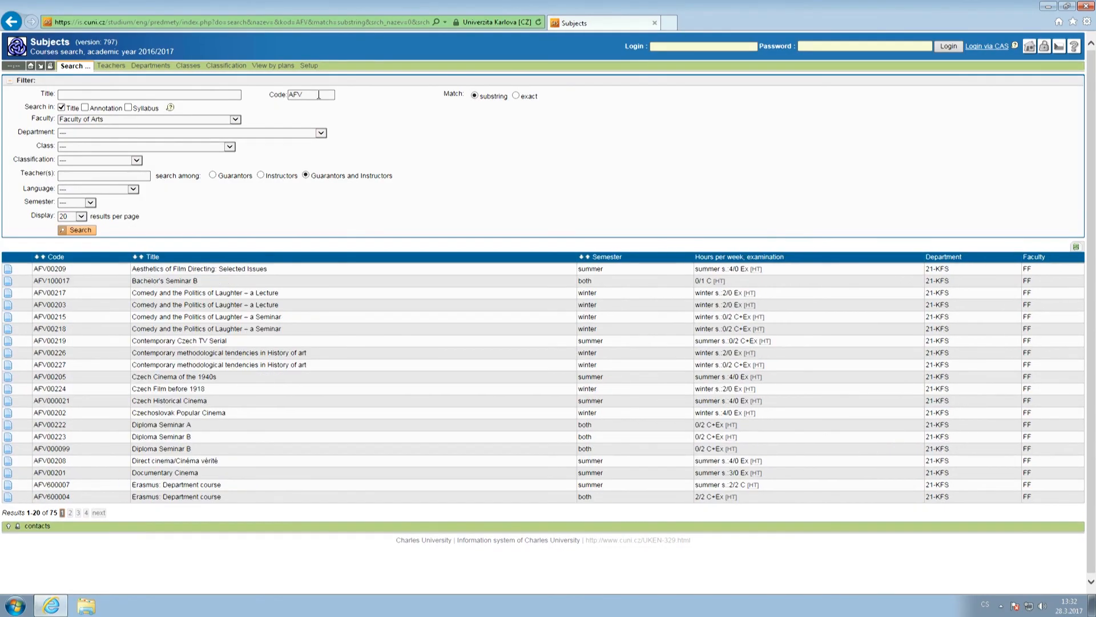